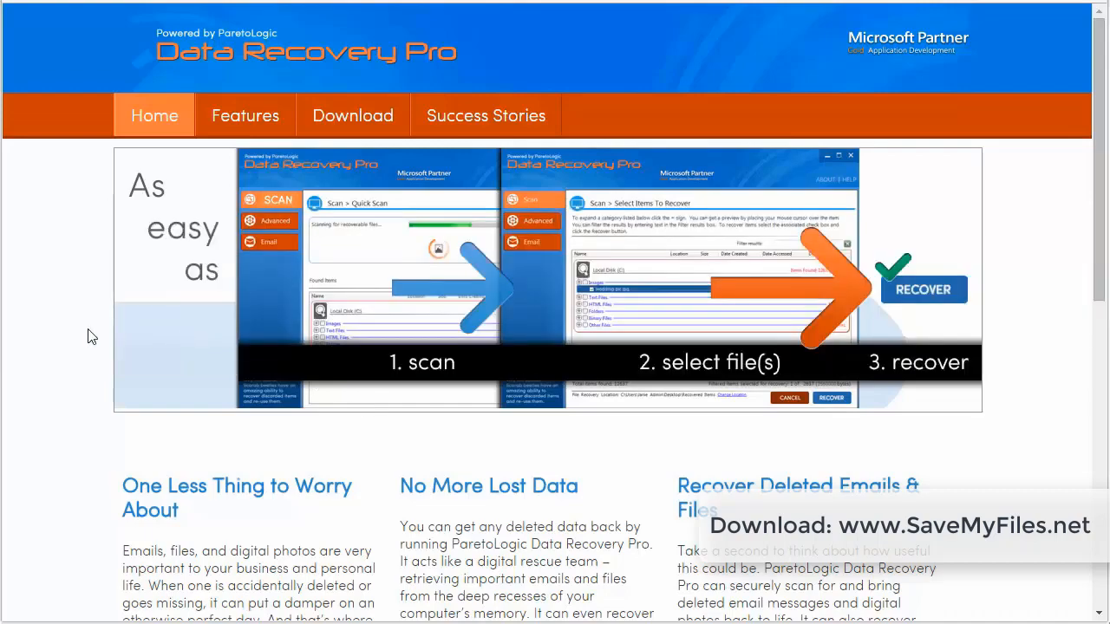
# - Scroll through the Data Recovery Pro homepage's scan-select-recover overview and download offer
pyautogui.scroll(-3)
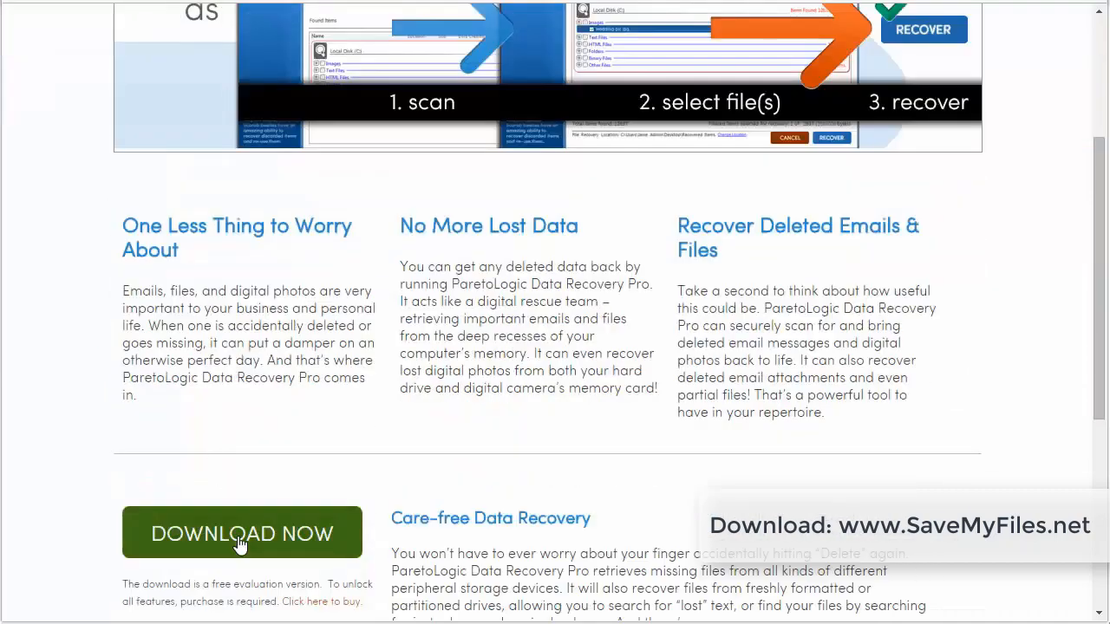
pyautogui.scroll(3)
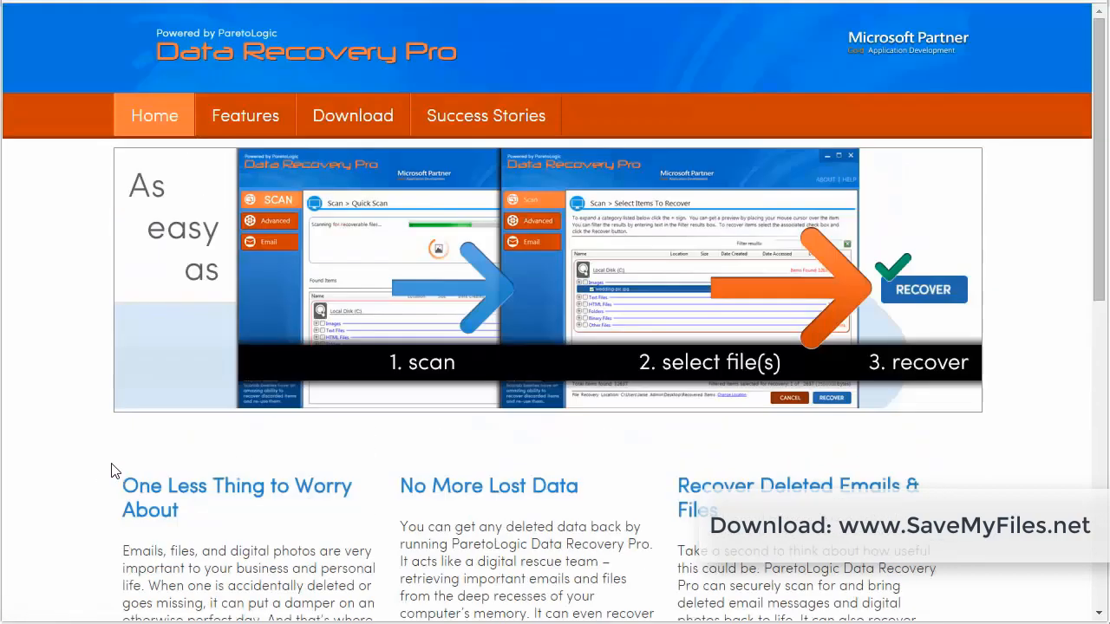
pyautogui.moveTo(410, 115)
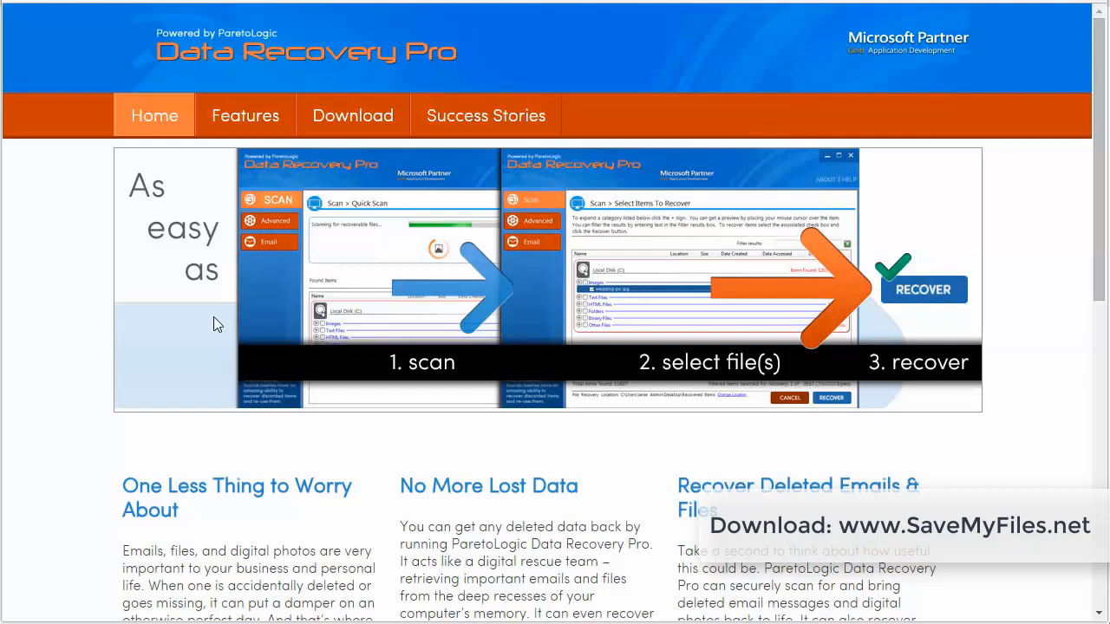
pyautogui.moveTo(99, 321)
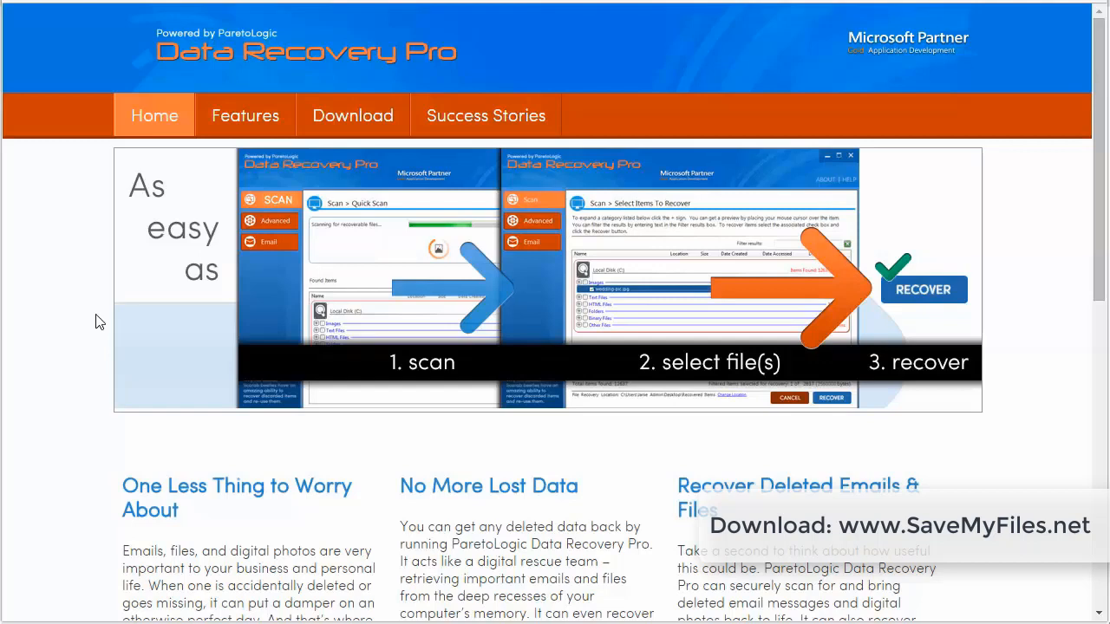
pyautogui.moveTo(84, 326)
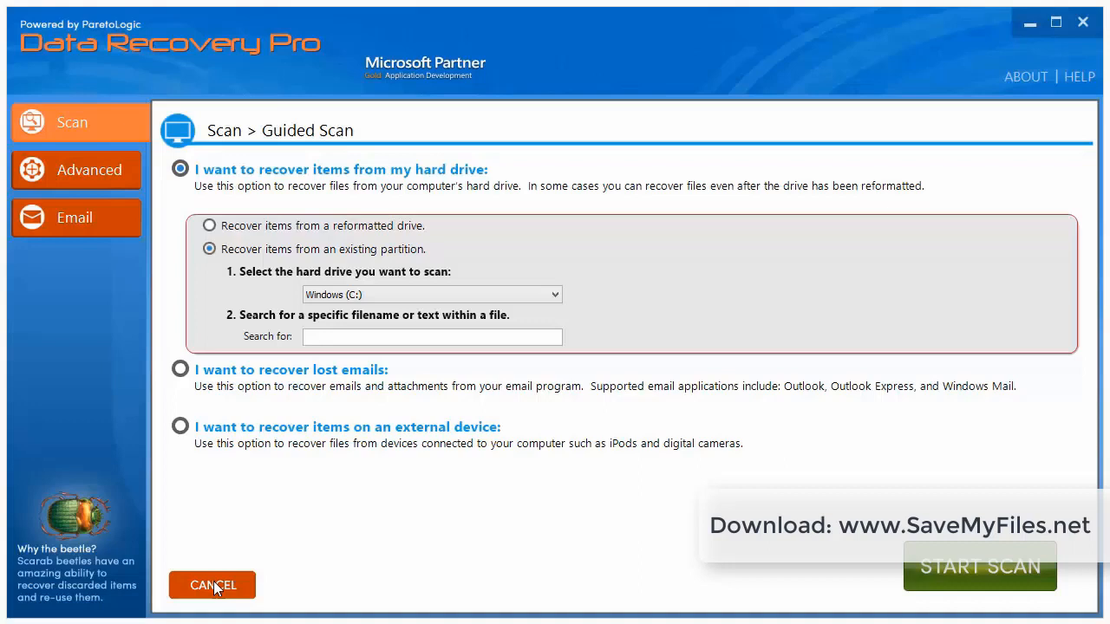
# - Cancel Guided Scan to return to the Guided, Quick and Full Scan choice screen
pyautogui.click(211, 584)
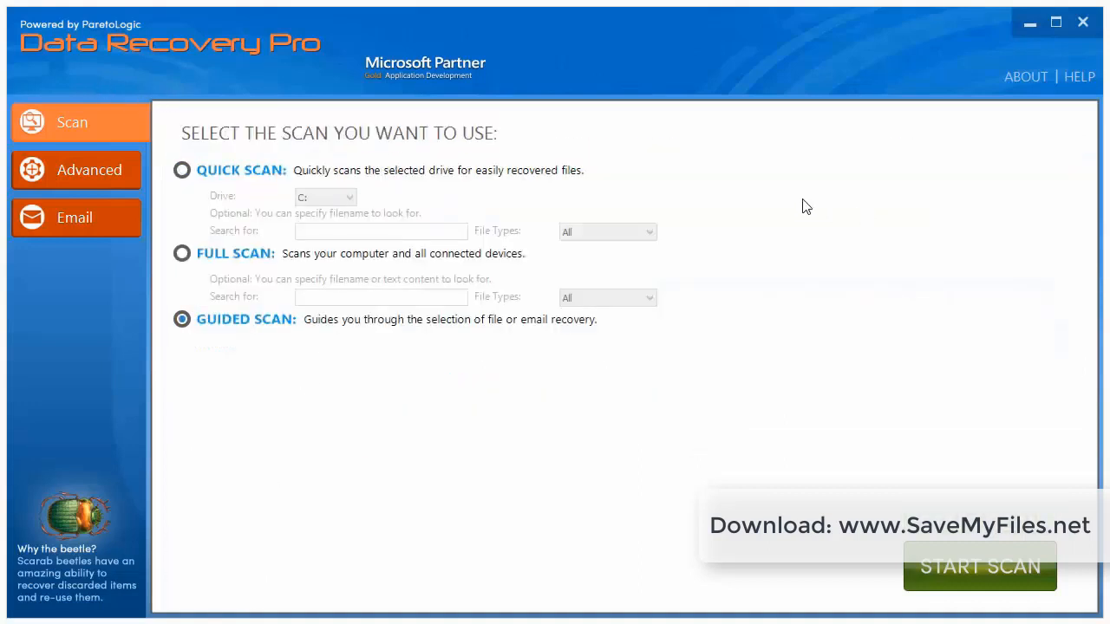
pyautogui.moveTo(279, 352)
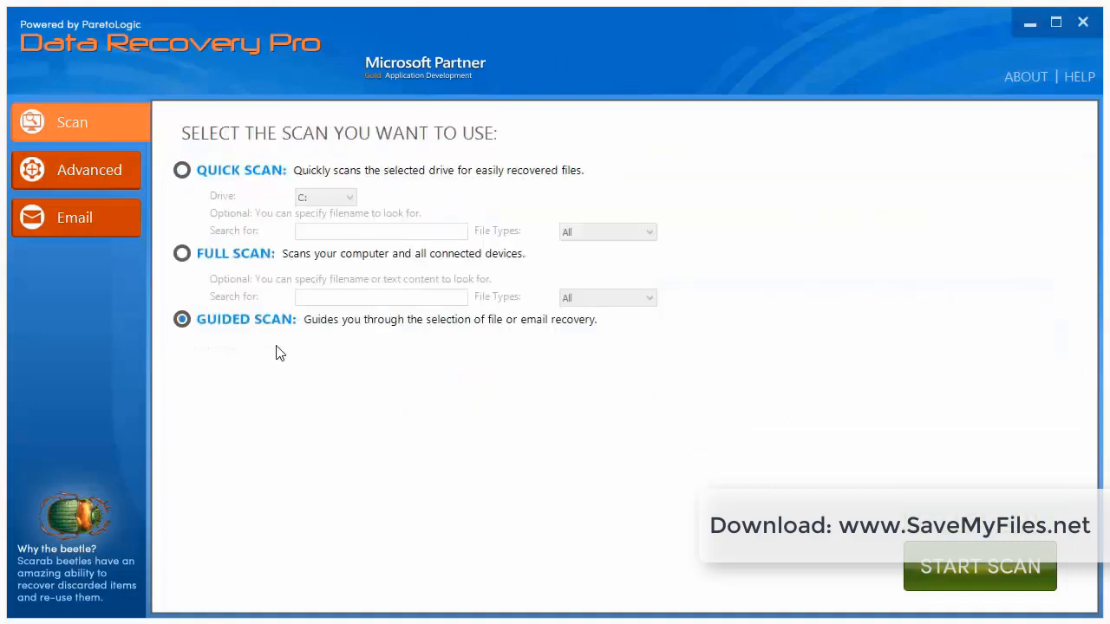
pyautogui.moveTo(197, 191)
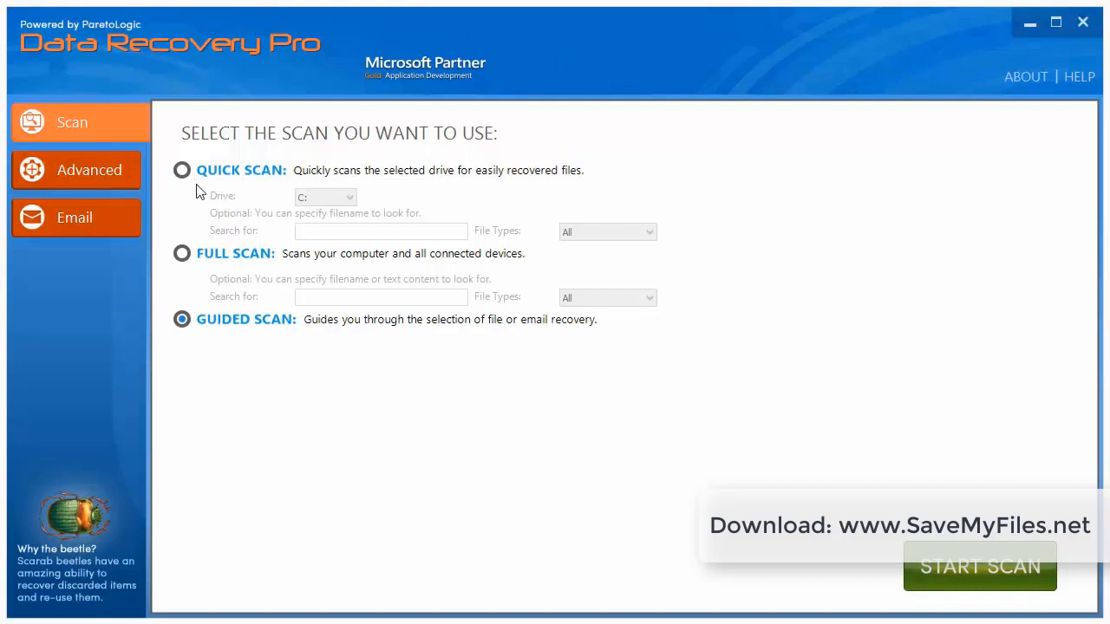
pyautogui.moveTo(267, 342)
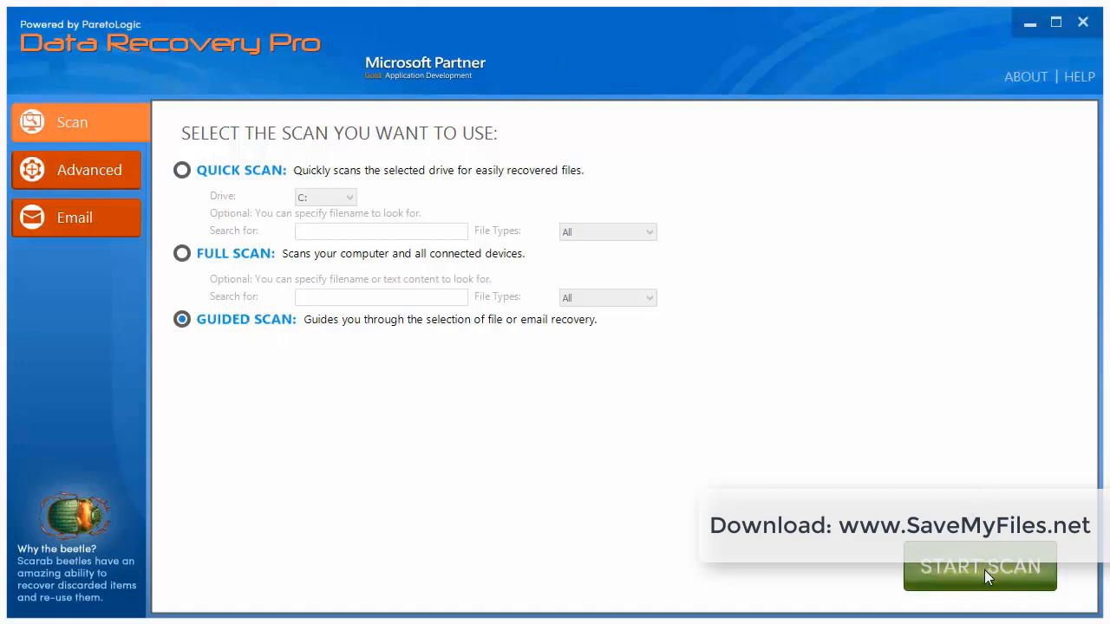
pyautogui.click(979, 566)
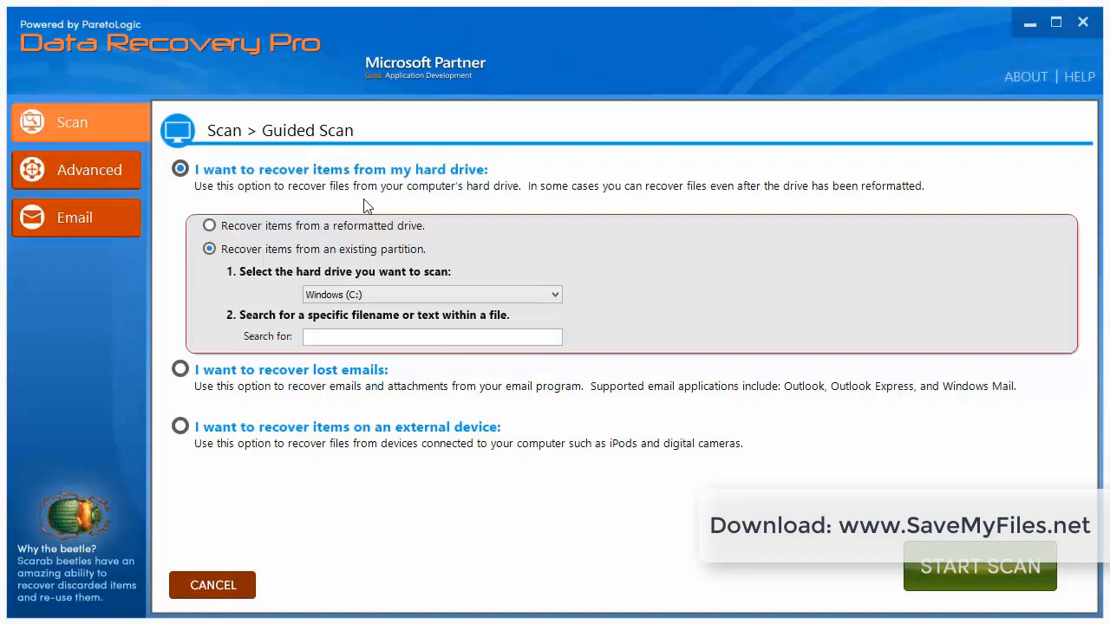
pyautogui.moveTo(257, 189)
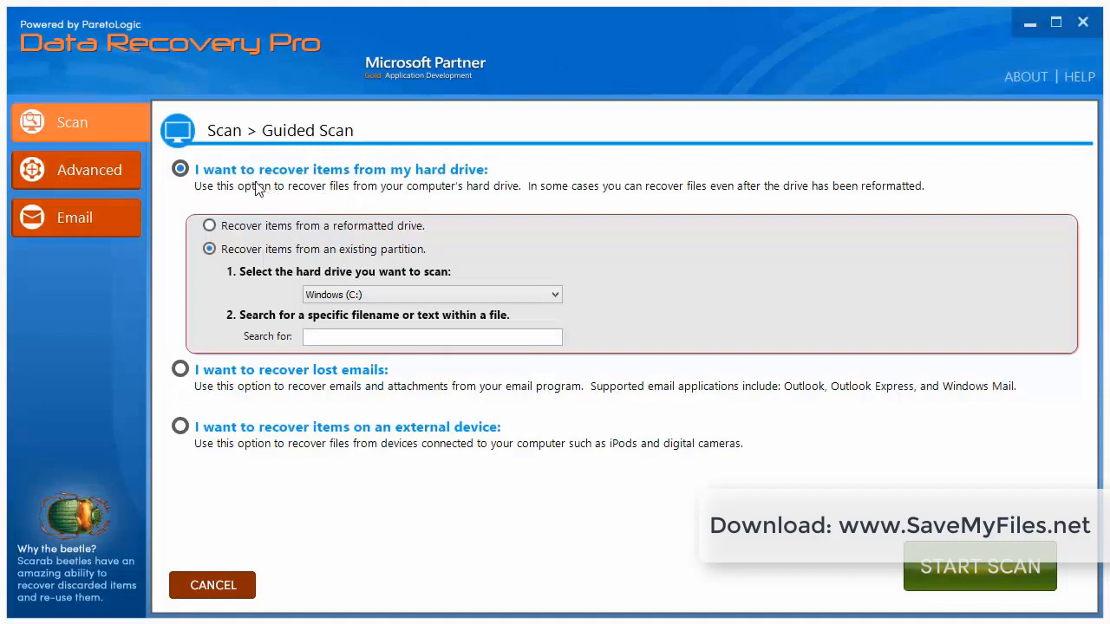
pyautogui.moveTo(388, 192)
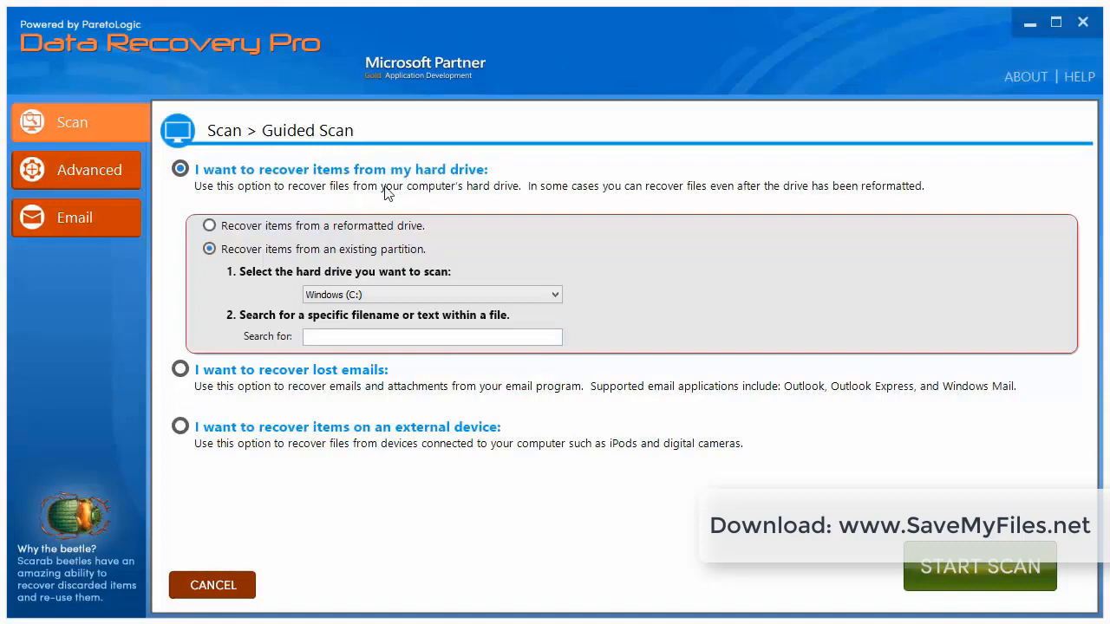
pyautogui.moveTo(397, 238)
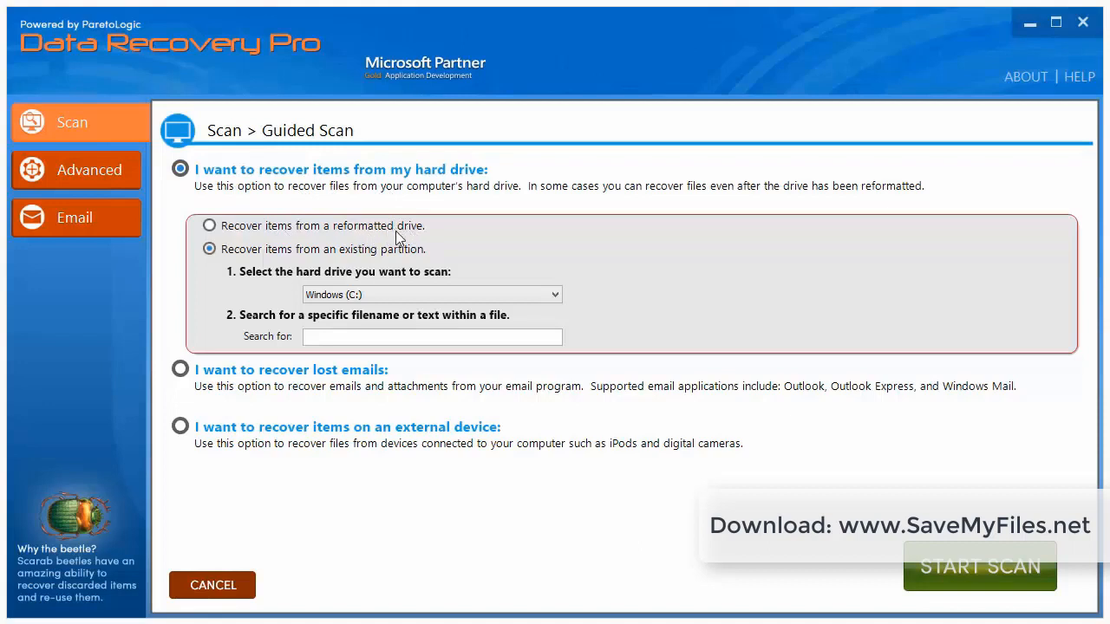
pyautogui.click(553, 294)
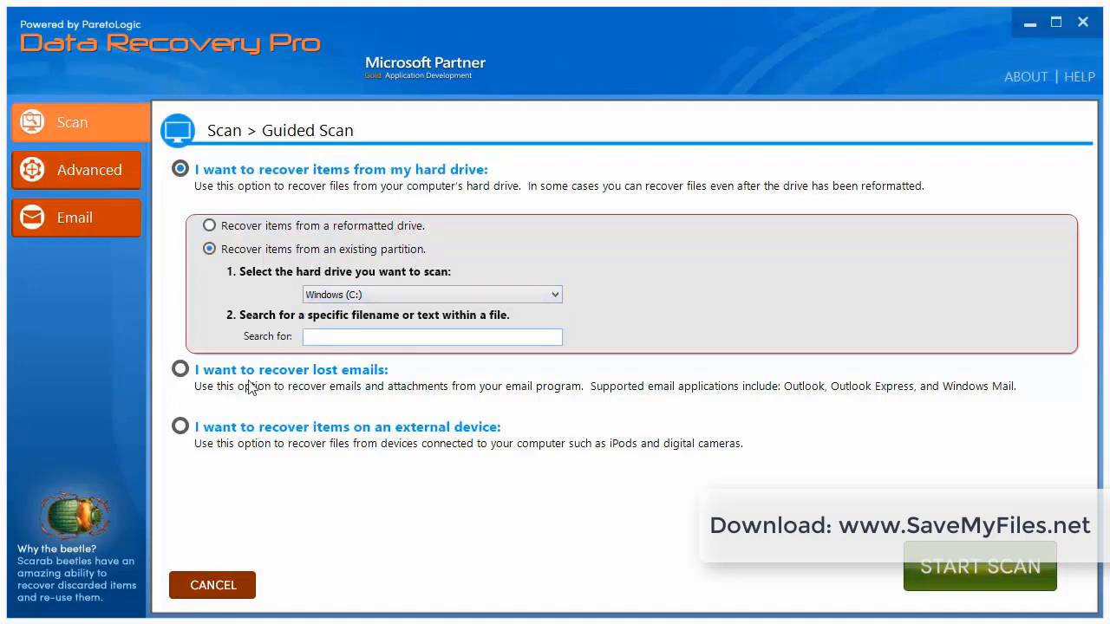
pyautogui.moveTo(295, 435)
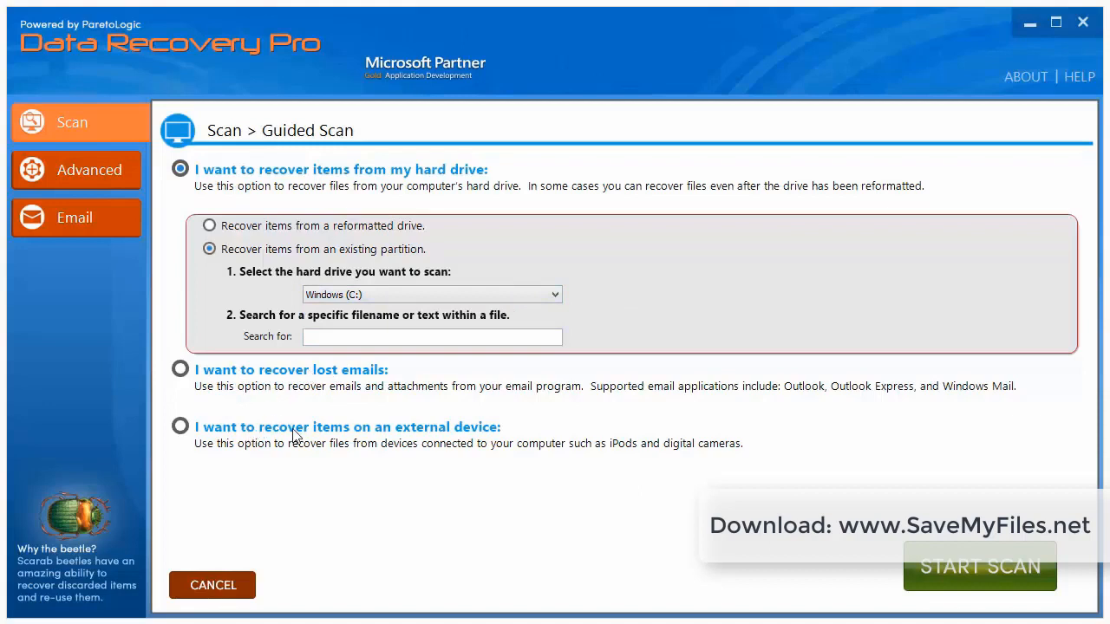
pyautogui.moveTo(639, 477)
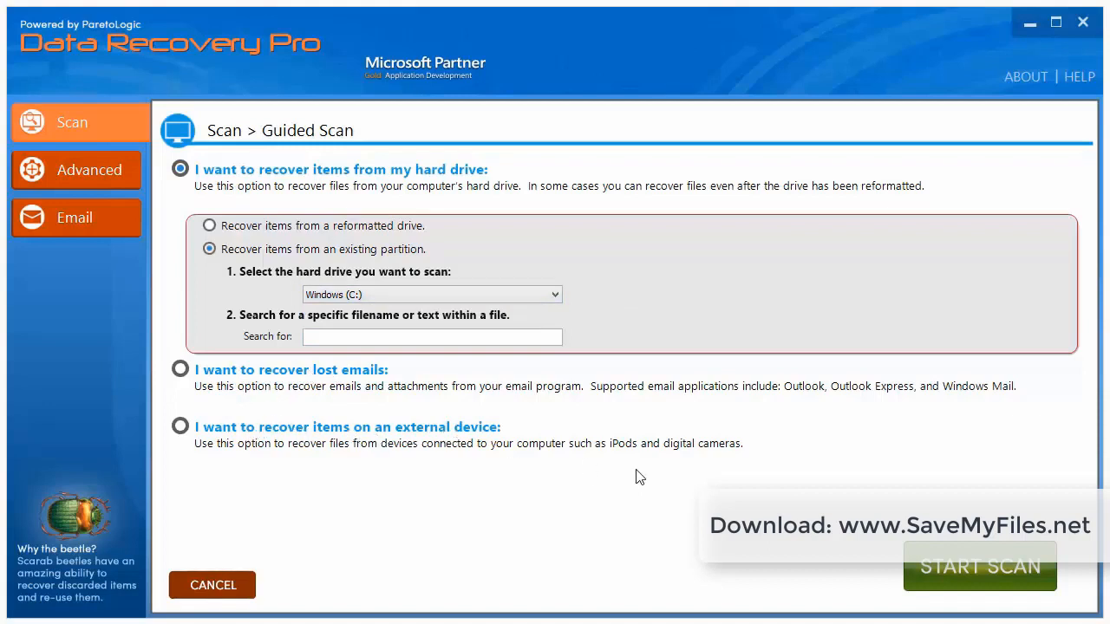
pyautogui.moveTo(706, 456)
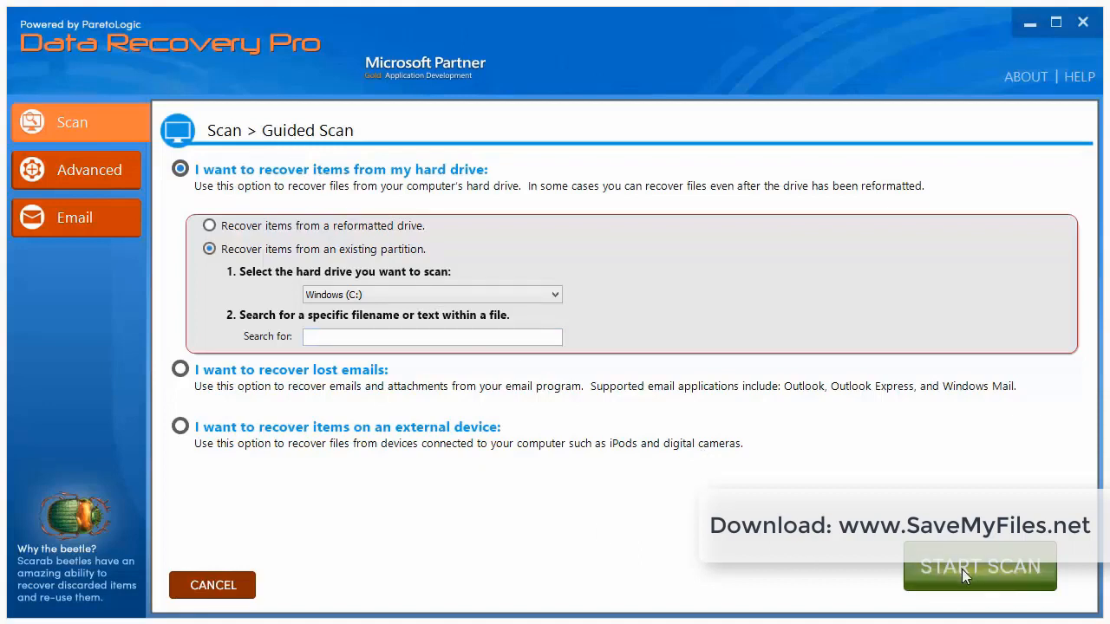
pyautogui.moveTo(390, 260)
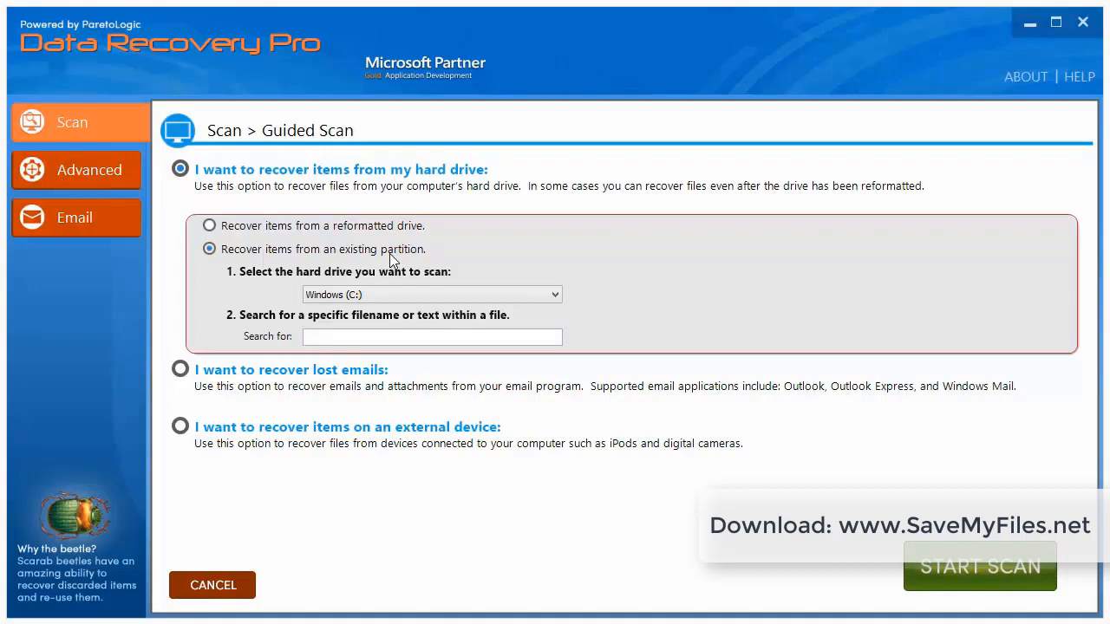
pyautogui.moveTo(432, 457)
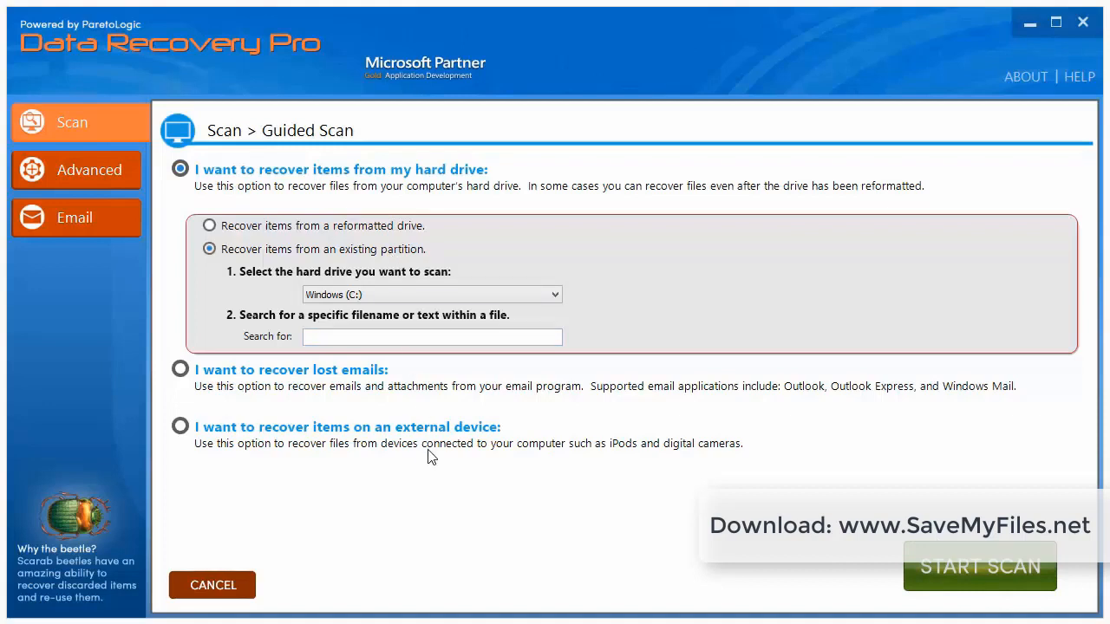
pyautogui.moveTo(212, 585)
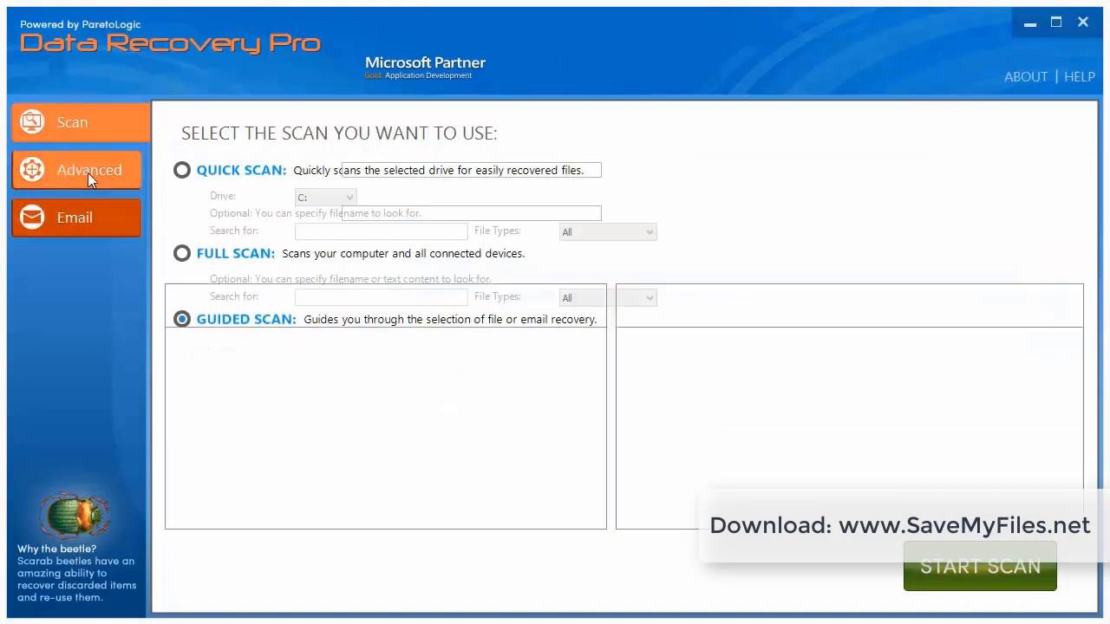
# - Open the Advanced sidebar page showing text search, scan areas and volume lists
pyautogui.click(89, 169)
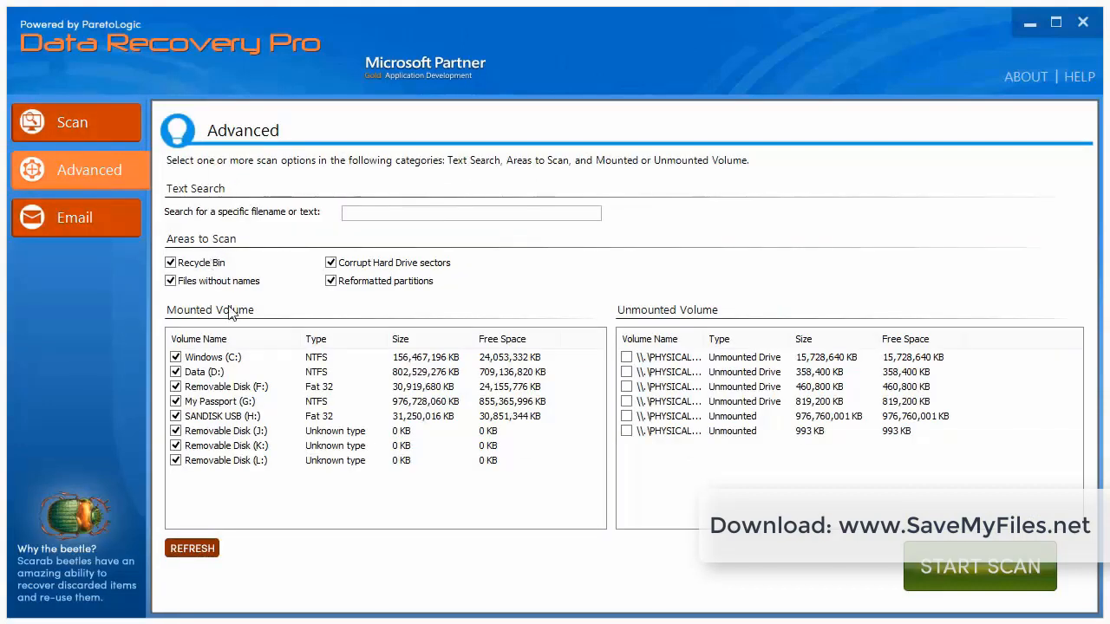
pyautogui.moveTo(227, 254)
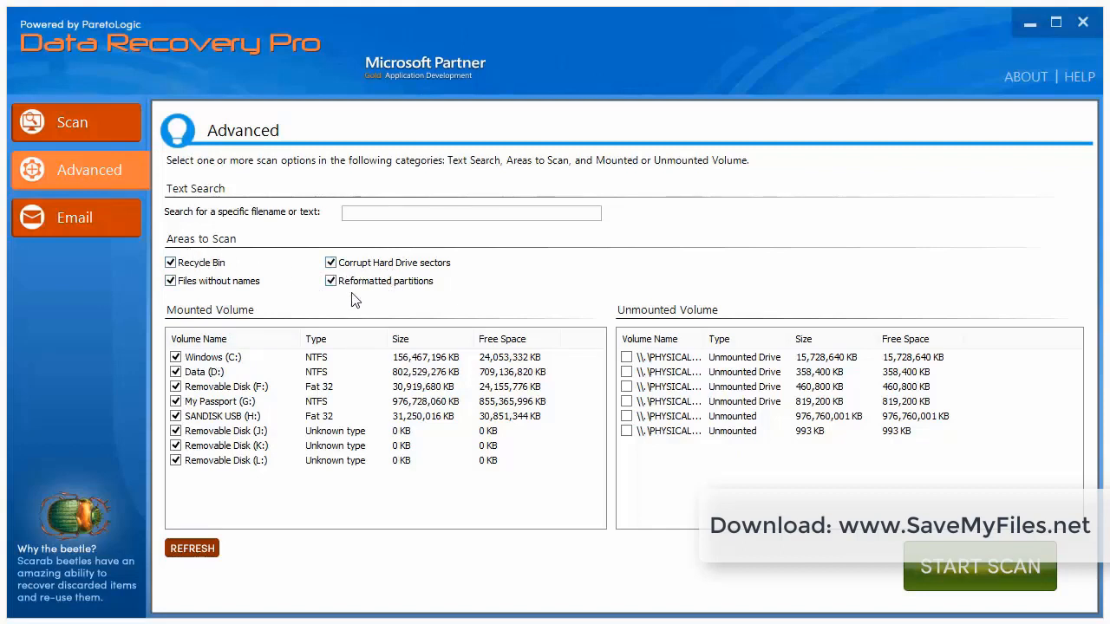
pyautogui.moveTo(318, 336)
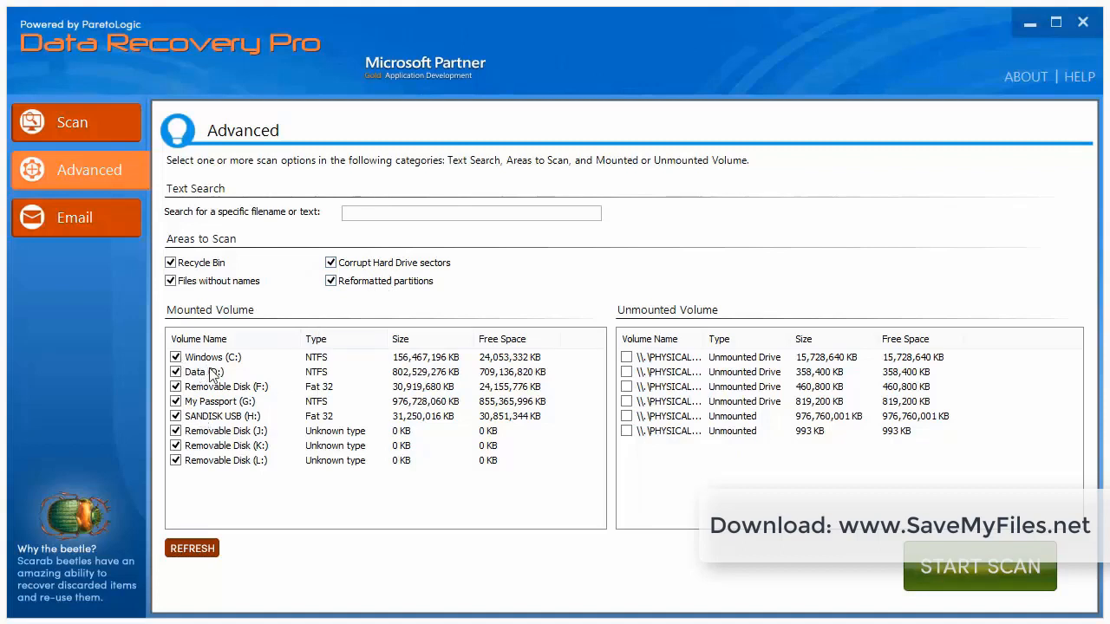
pyautogui.moveTo(221, 413)
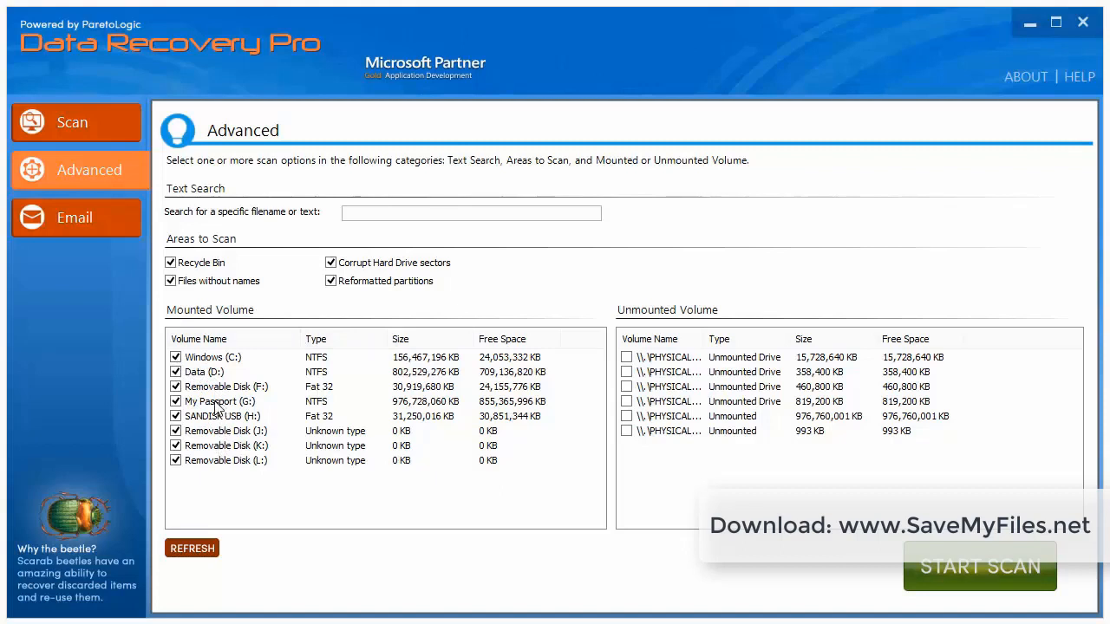
pyautogui.moveTo(215, 372)
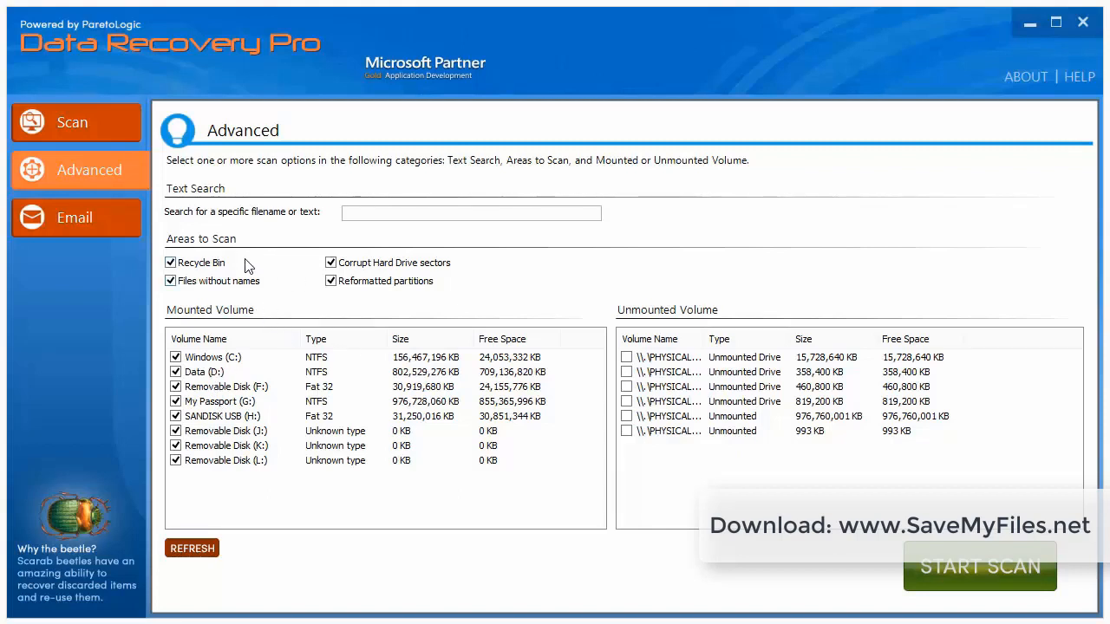
# - Pick 'Recover items from an existing partition', then go to the Advanced page
pyautogui.click(73, 122)
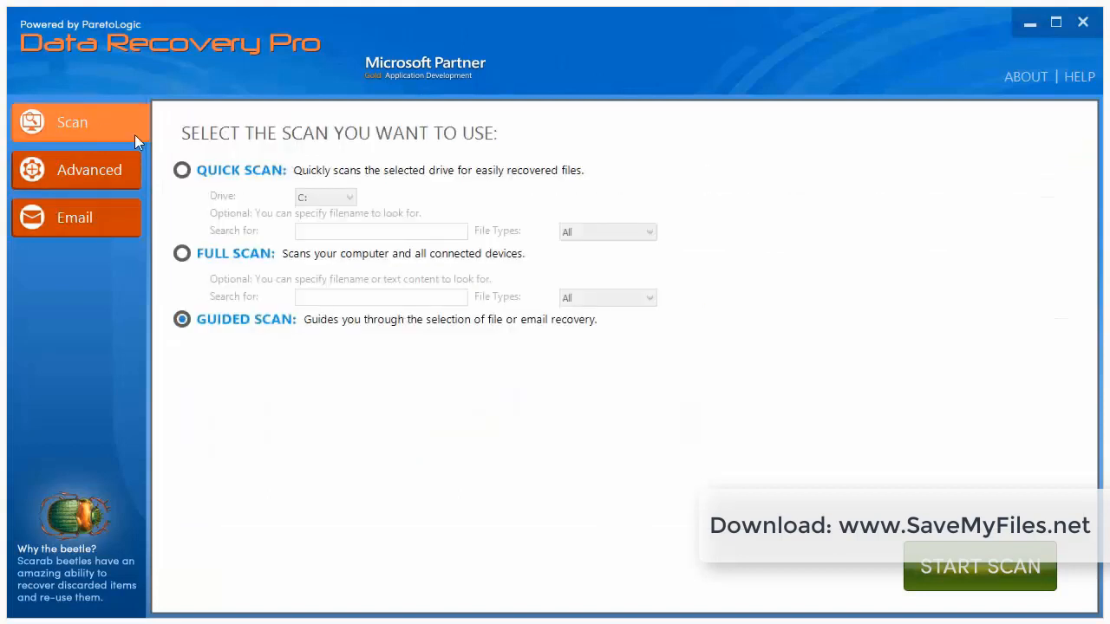
pyautogui.moveTo(979, 566)
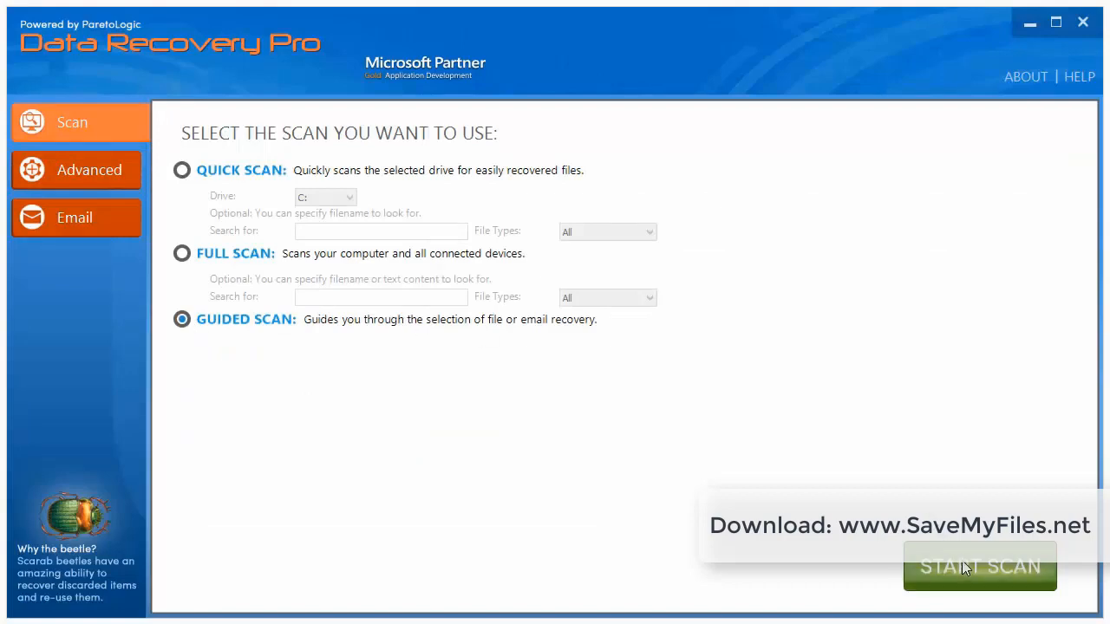
pyautogui.click(979, 566)
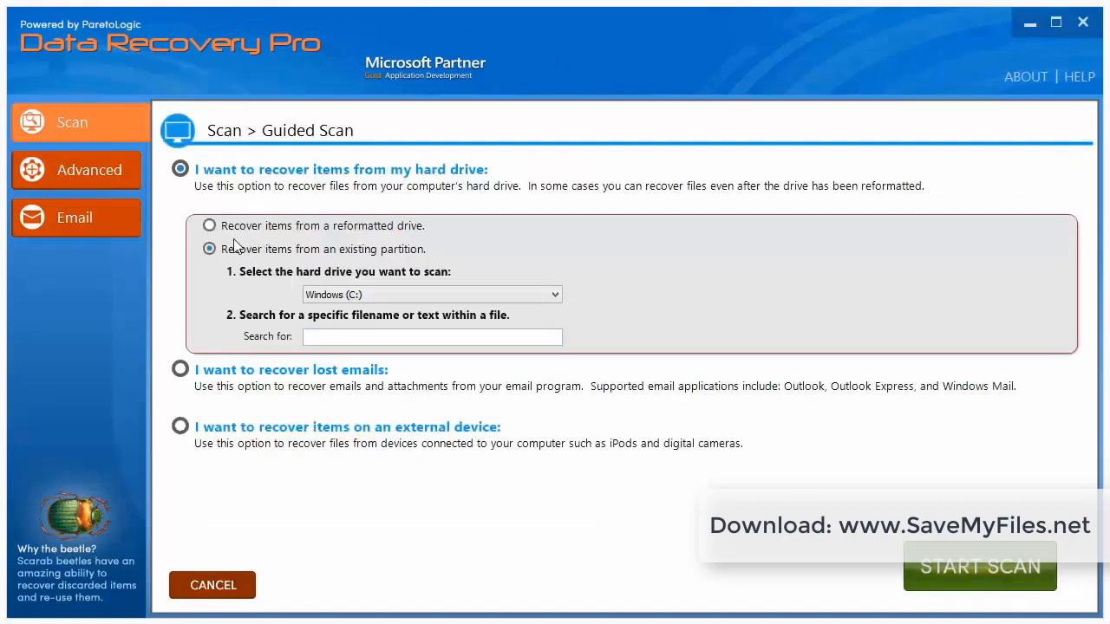
pyautogui.moveTo(120, 189)
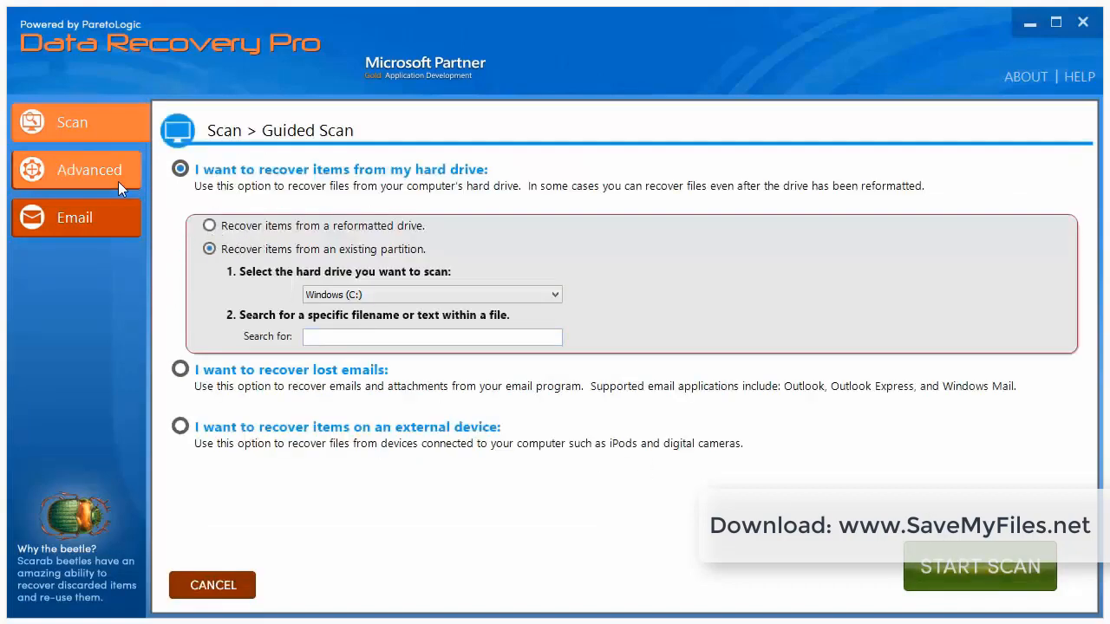
pyautogui.click(76, 169)
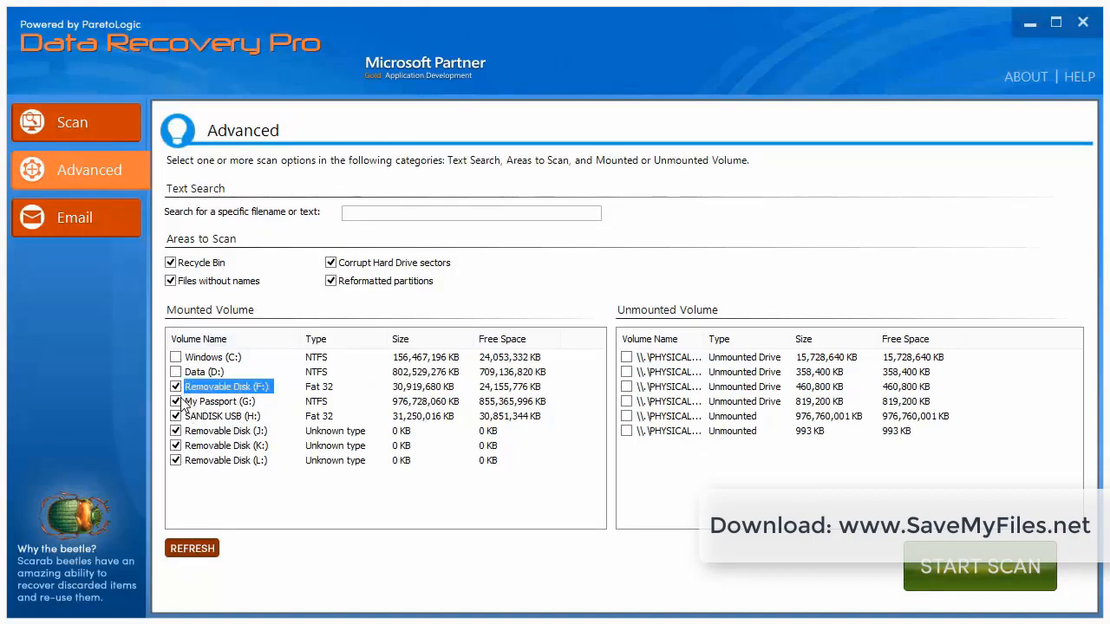
# - Untick Windows (C:) and Data (D:), keep SANDISK USB (H:), and refresh mounted volumes
pyautogui.click(176, 401)
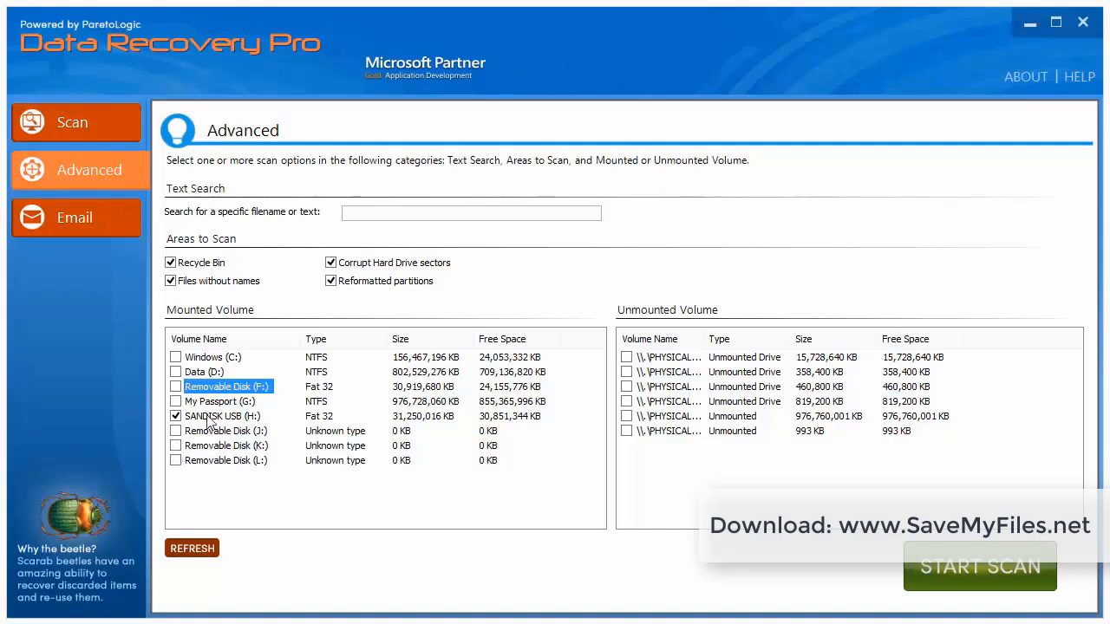
pyautogui.moveTo(227, 487)
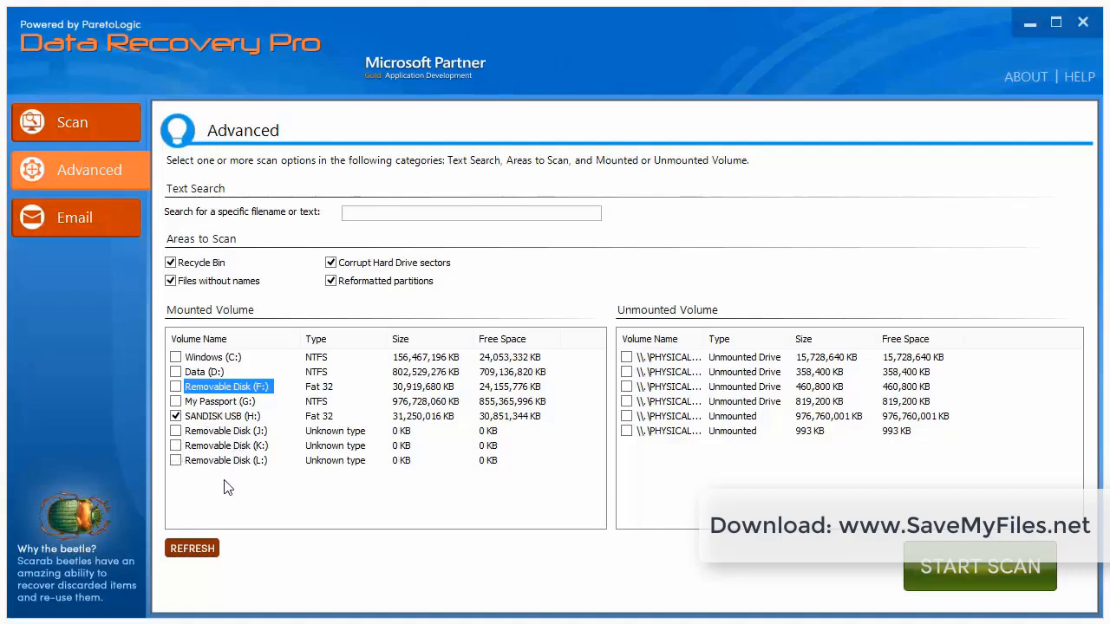
pyautogui.click(222, 417)
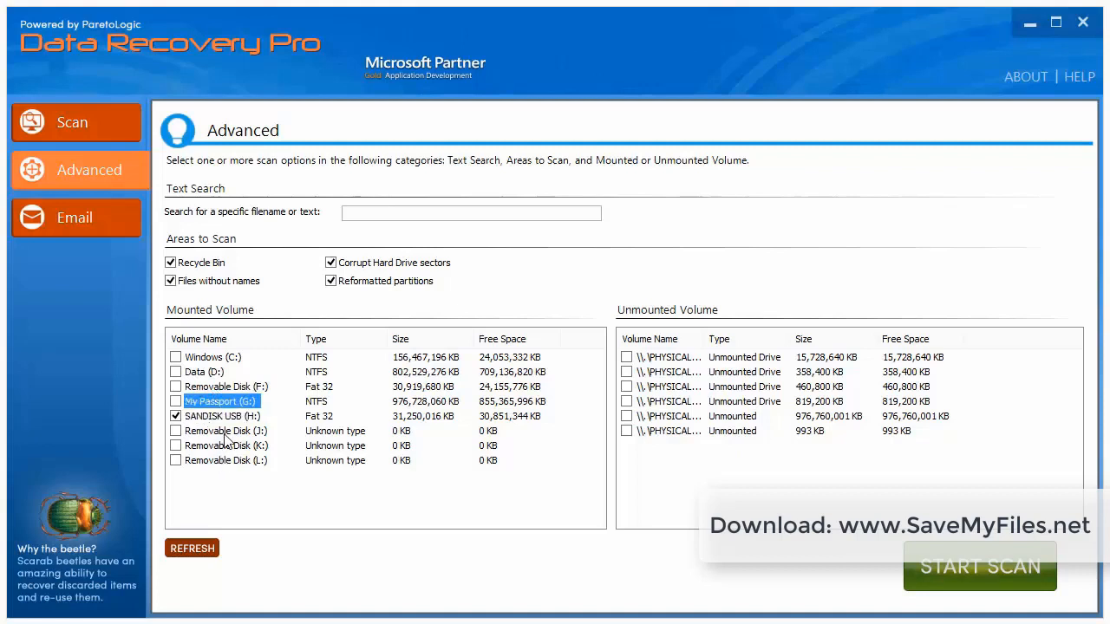
pyautogui.moveTo(232, 442)
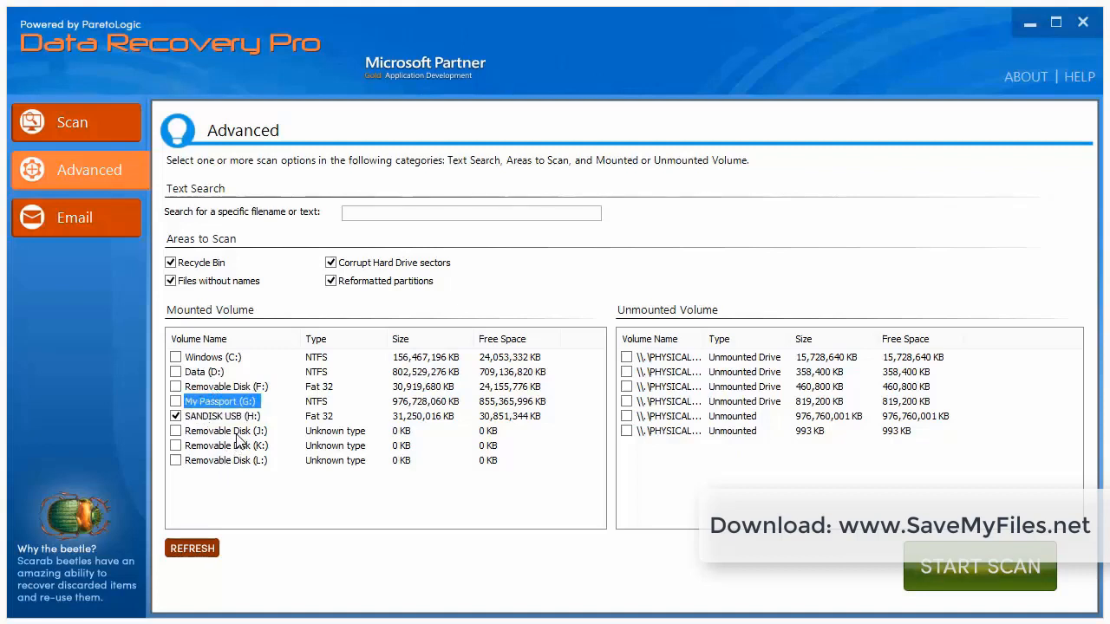
pyautogui.moveTo(241, 453)
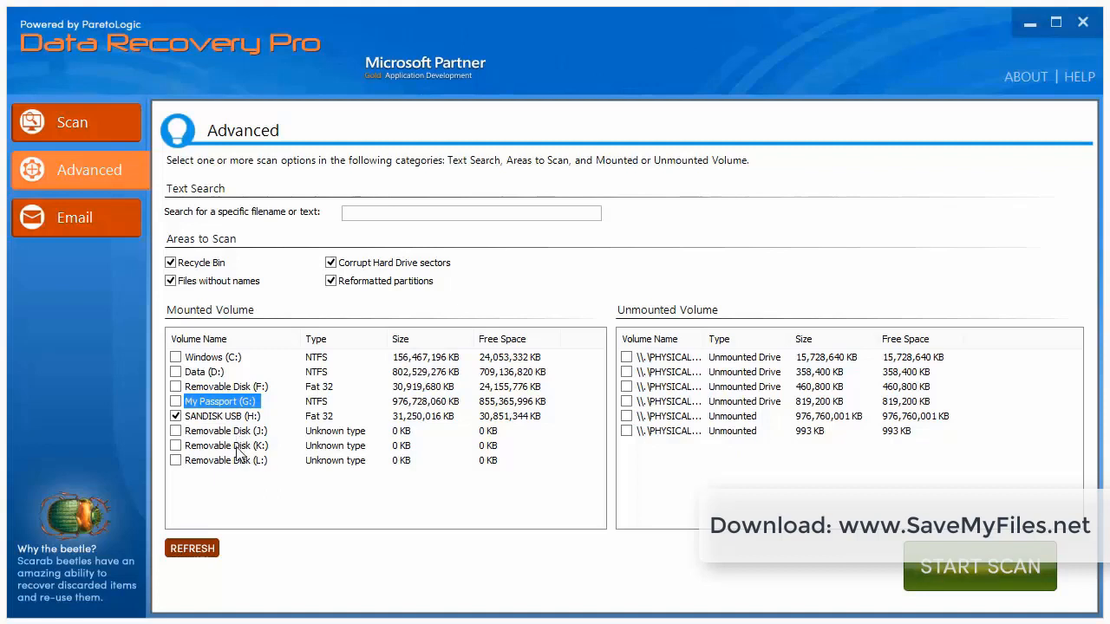
pyautogui.moveTo(235, 473)
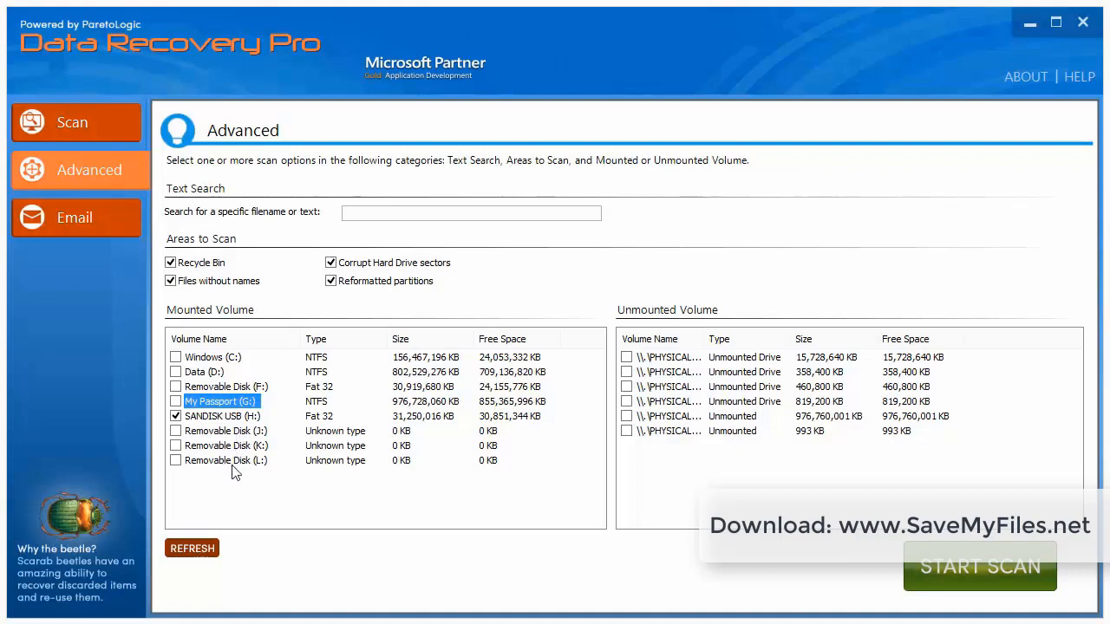
pyautogui.moveTo(230, 467)
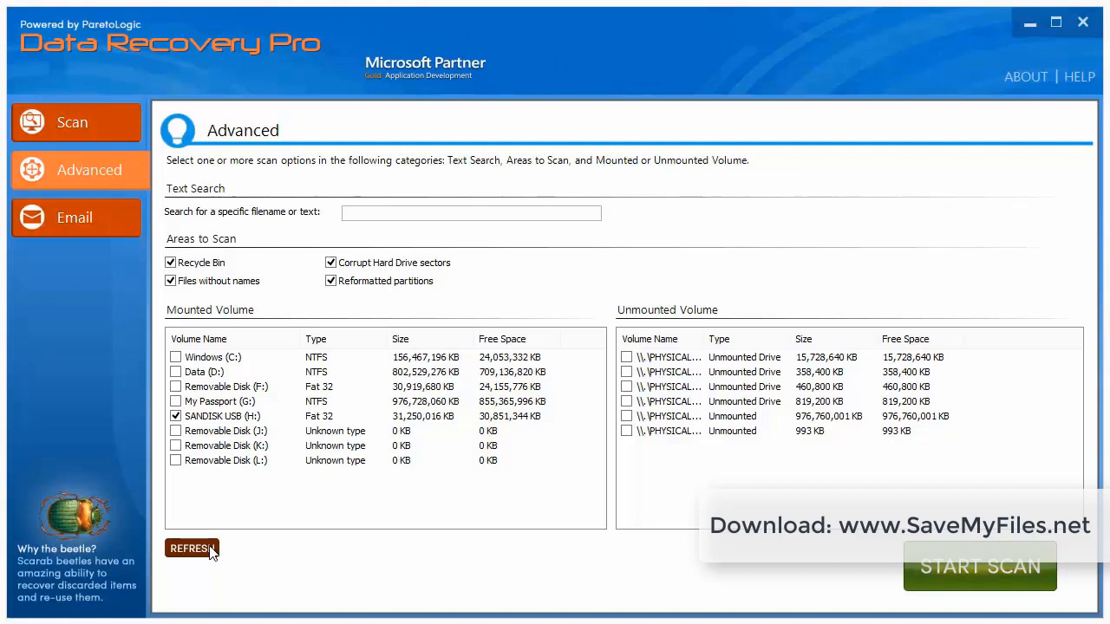
pyautogui.moveTo(208, 555)
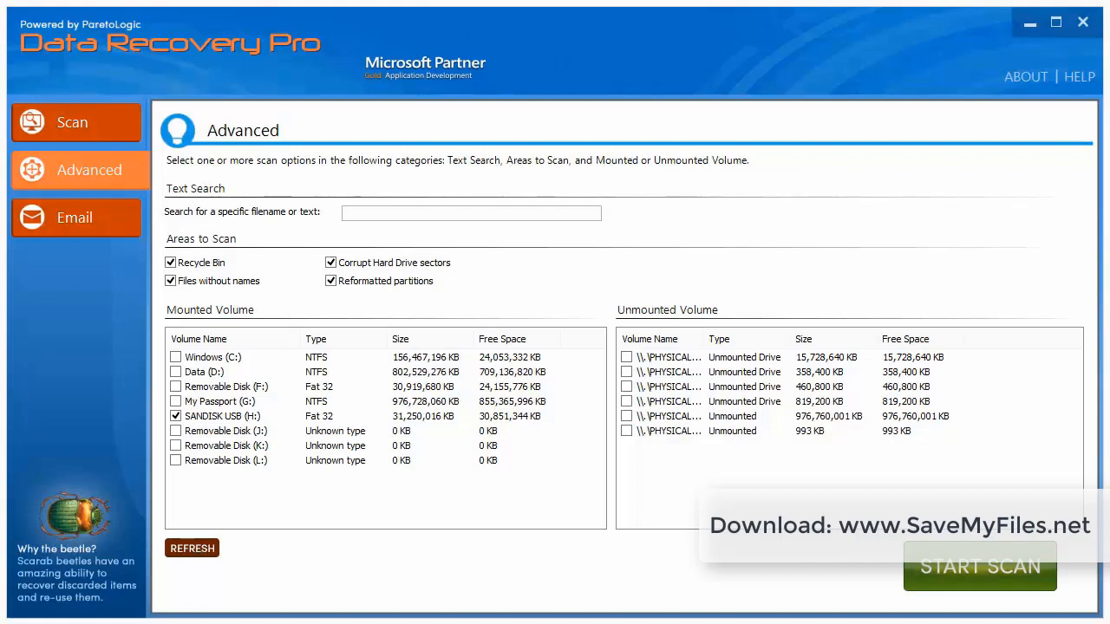
pyautogui.click(192, 548)
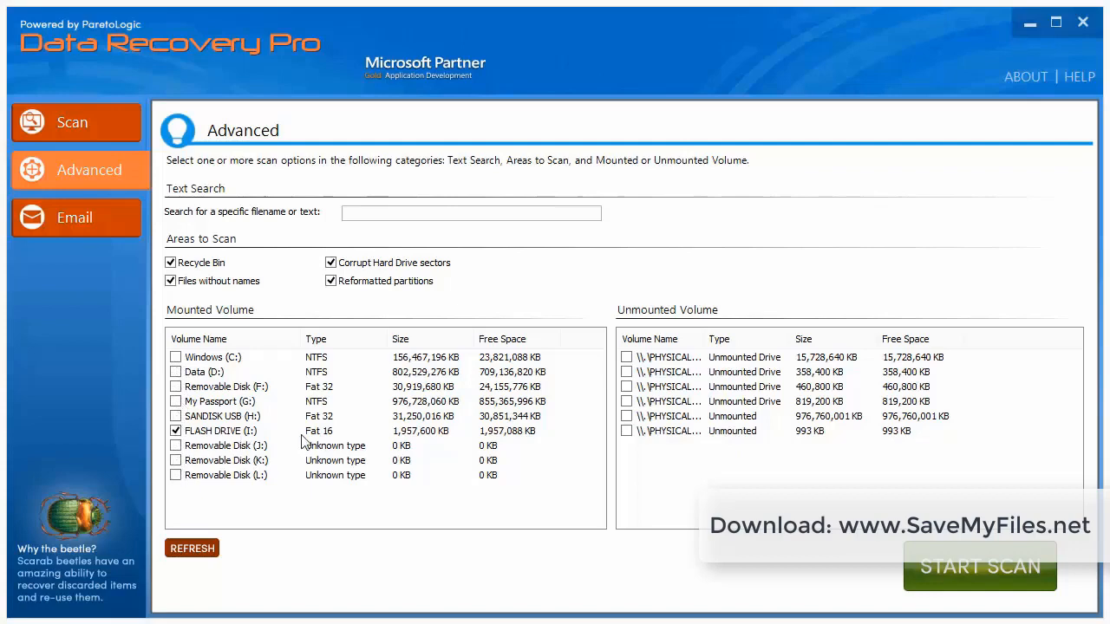
# - Start scanning the ticked FLASH DRIVE (I:) volume
pyautogui.click(978, 566)
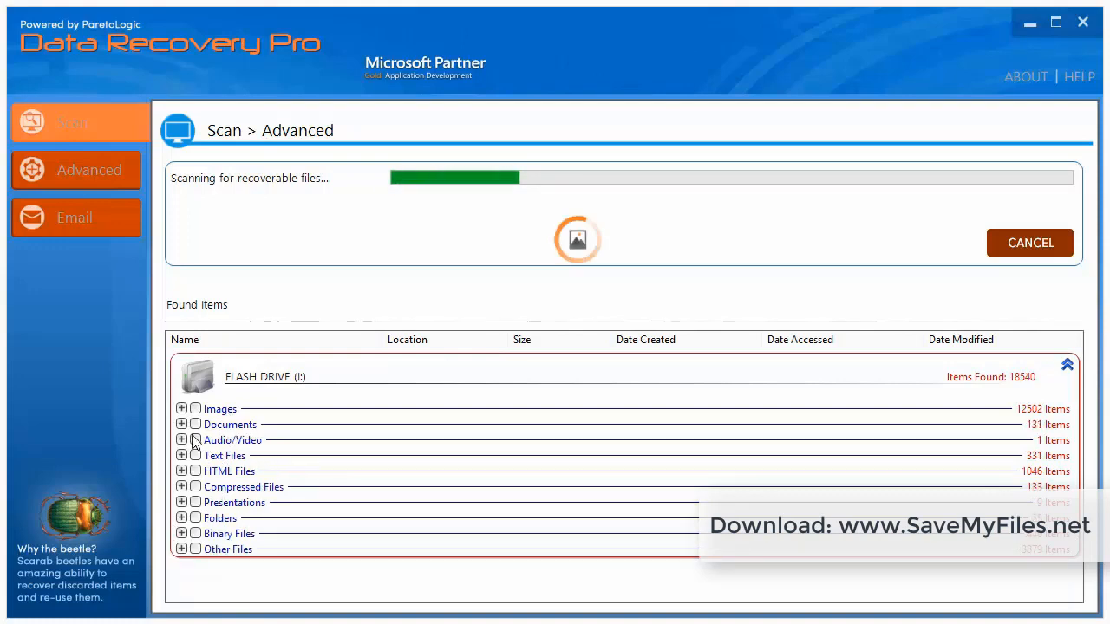
# - Expand the Images category to browse recoverable balloon JPG files during the scan
pyautogui.click(182, 408)
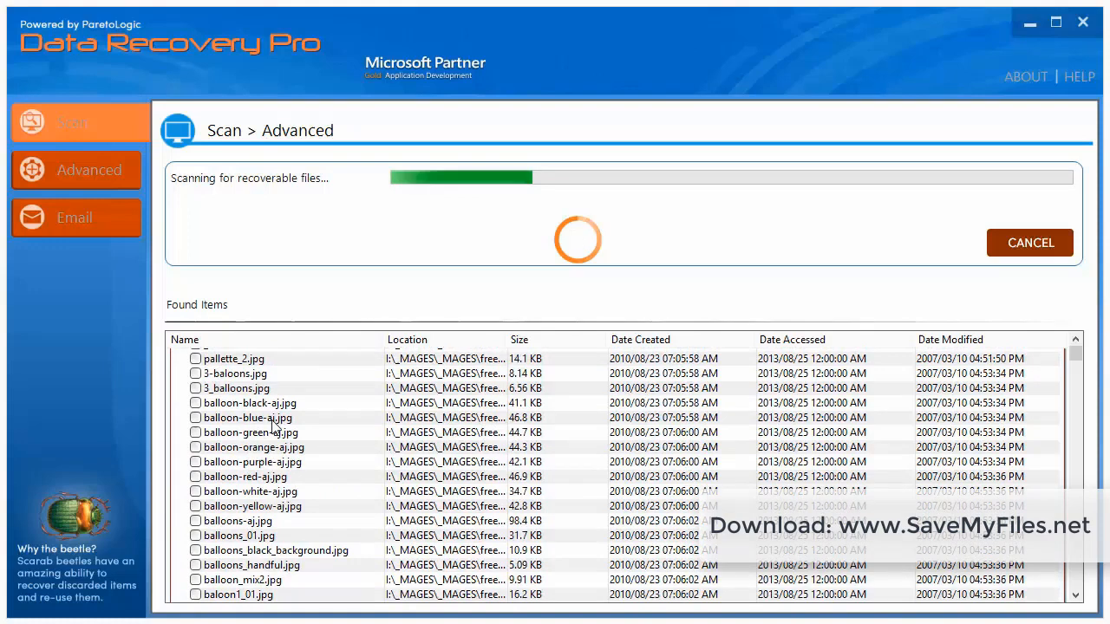
pyautogui.moveTo(251, 417)
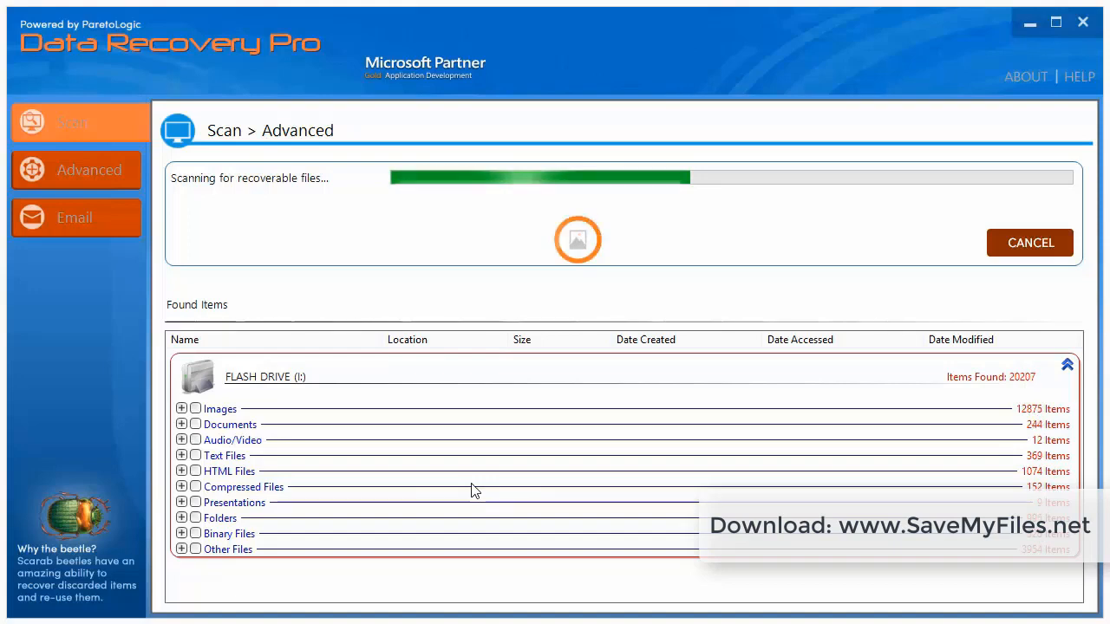
pyautogui.moveTo(329, 584)
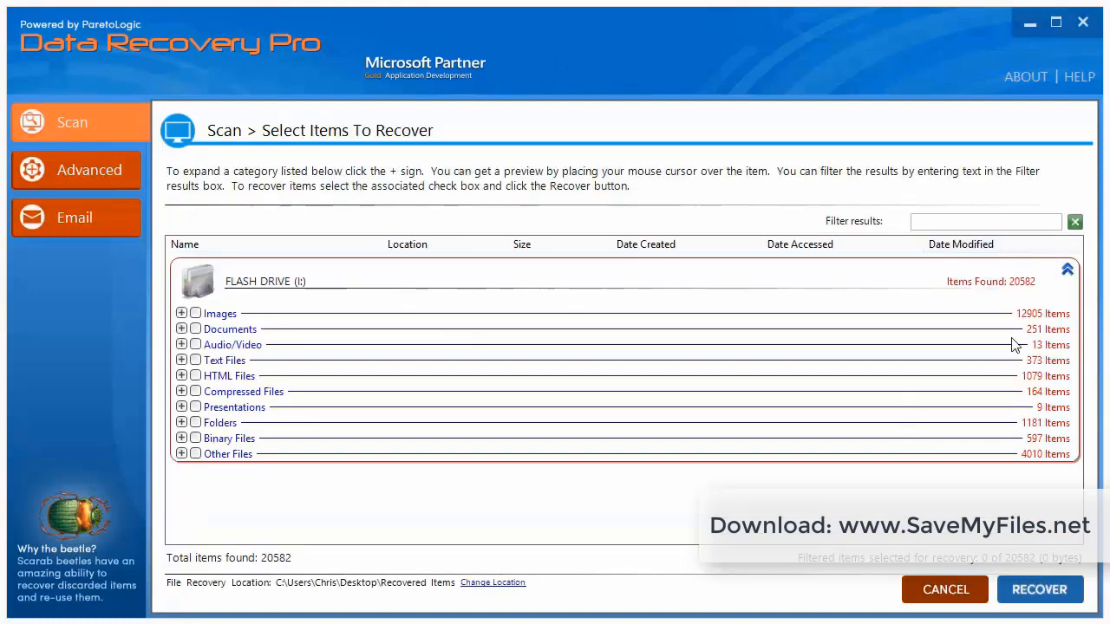
pyautogui.moveTo(1043, 408)
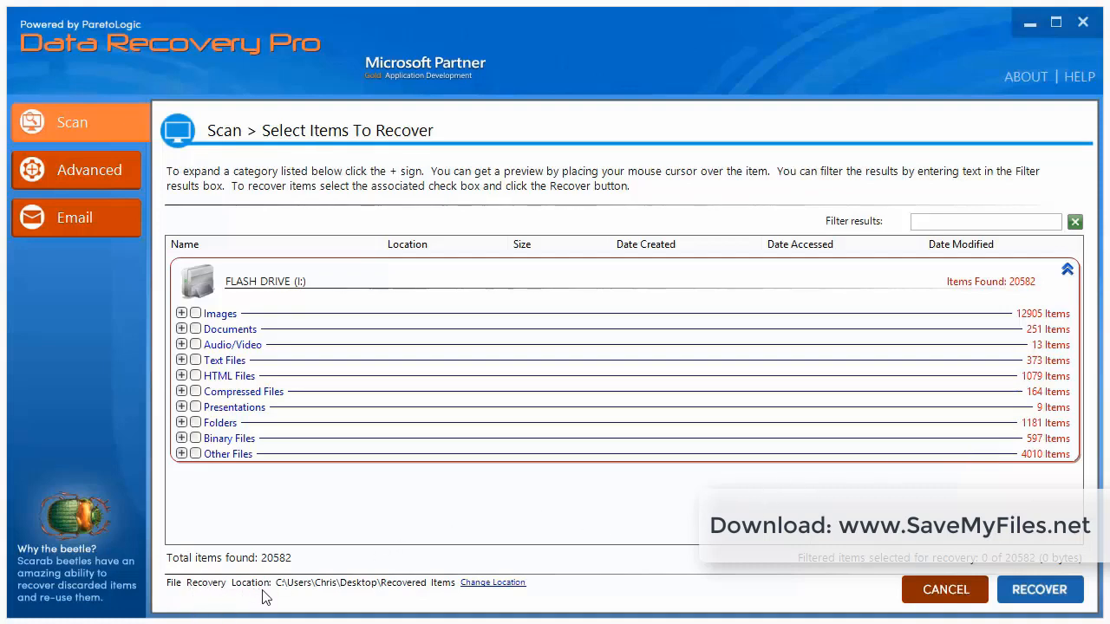
pyautogui.moveTo(425, 599)
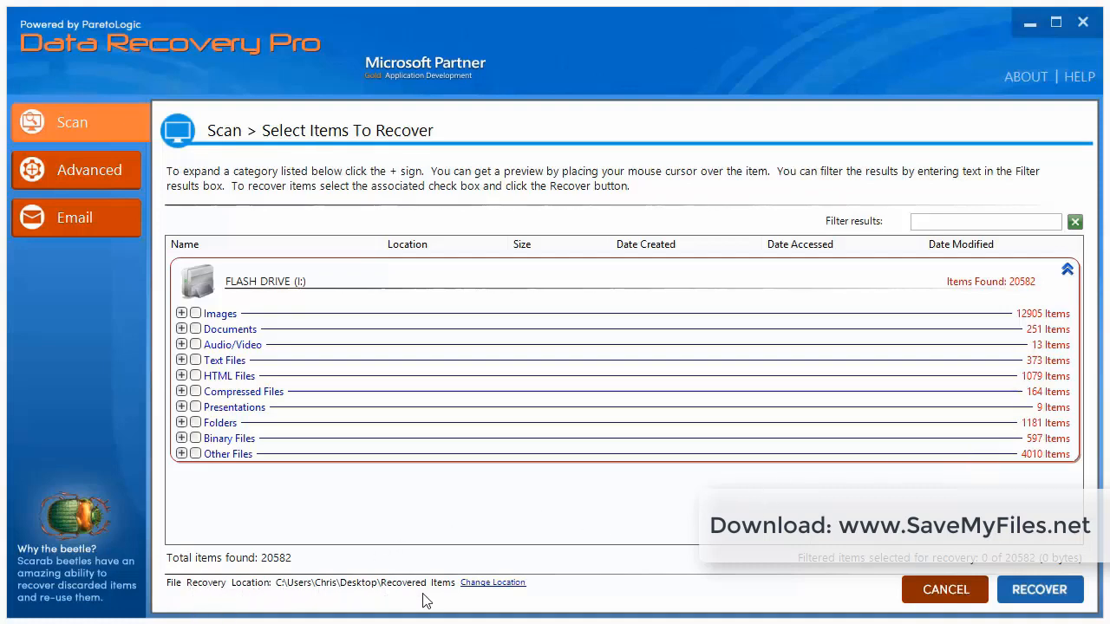
pyautogui.moveTo(510, 600)
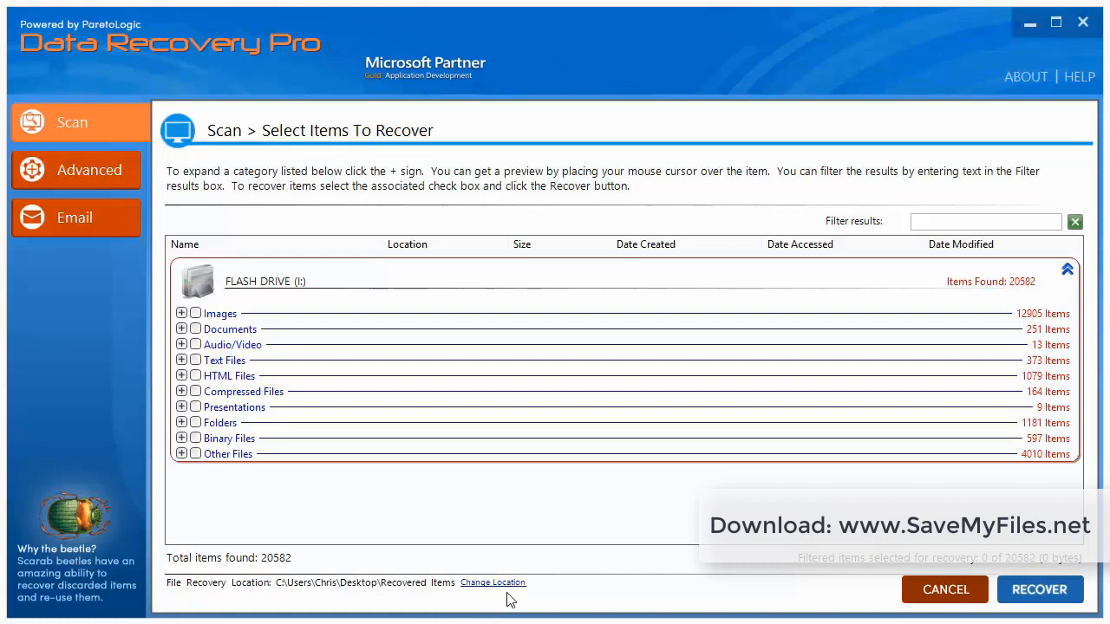
pyautogui.moveTo(518, 594)
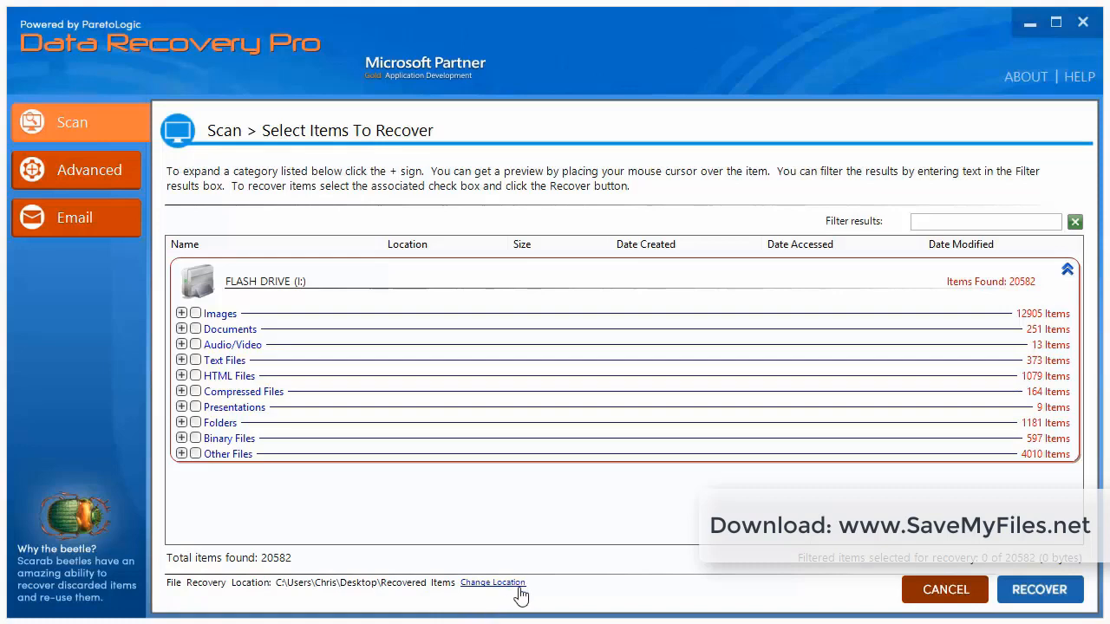
pyautogui.moveTo(488, 590)
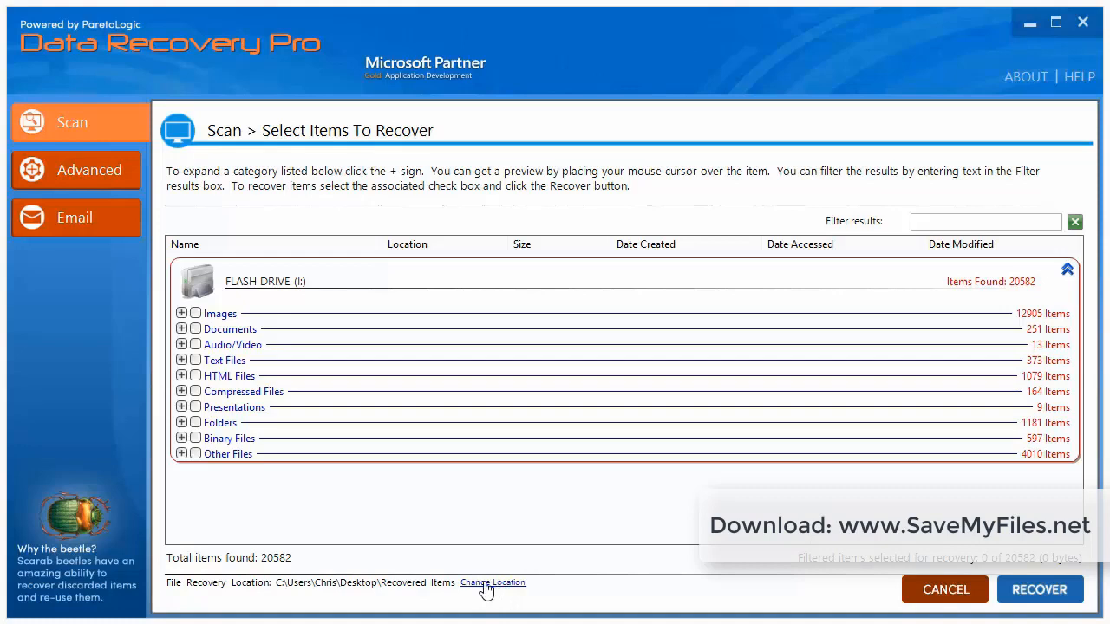
pyautogui.moveTo(495, 582)
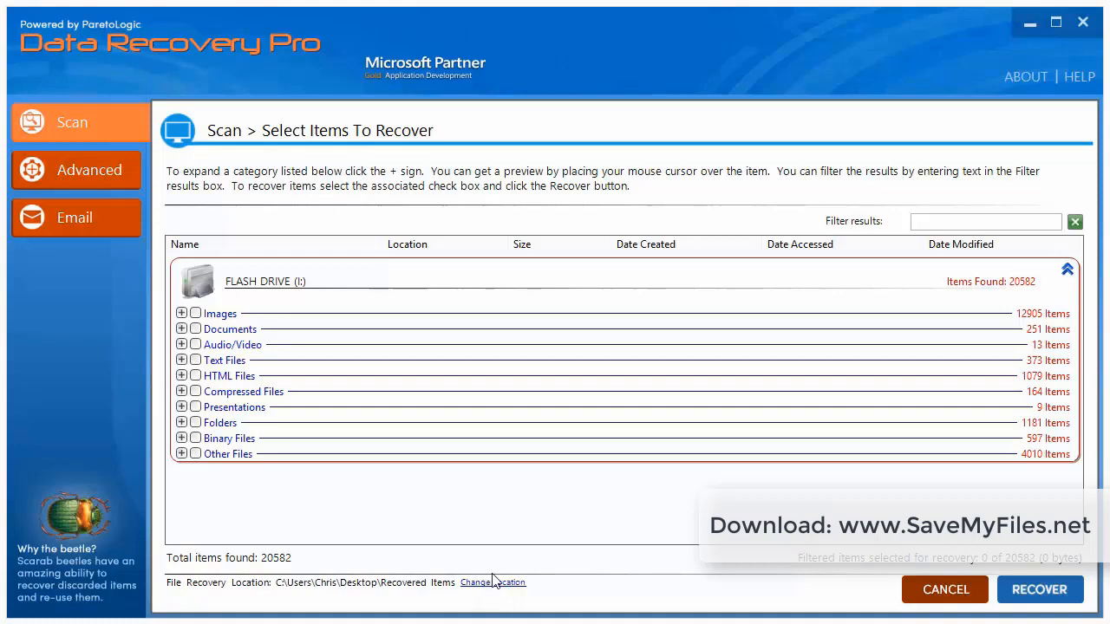
pyautogui.moveTo(485, 588)
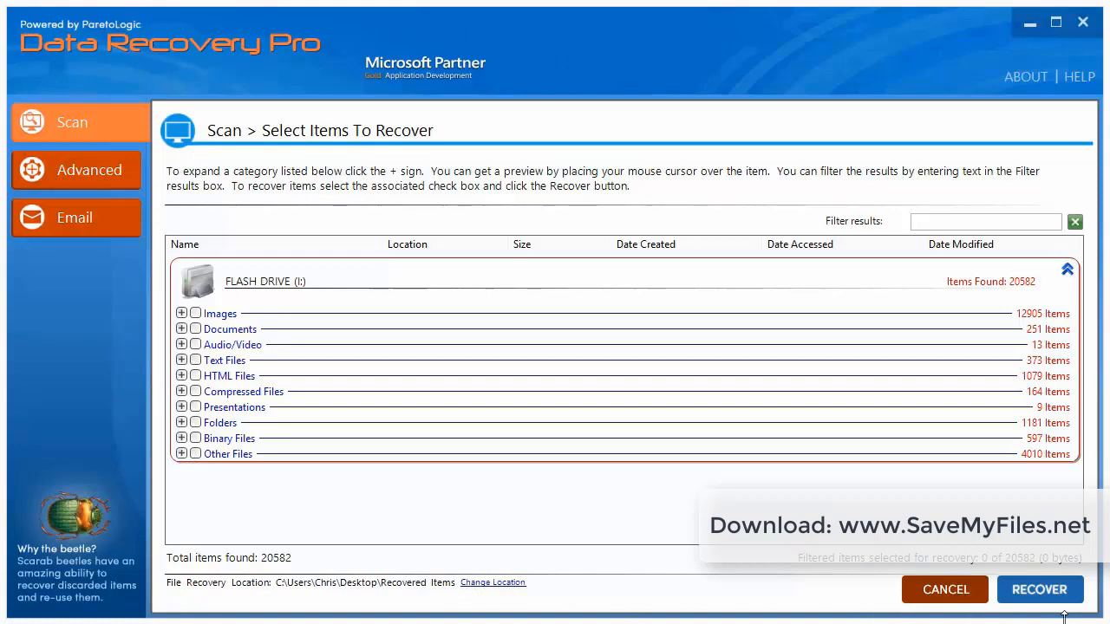
pyautogui.moveTo(734, 548)
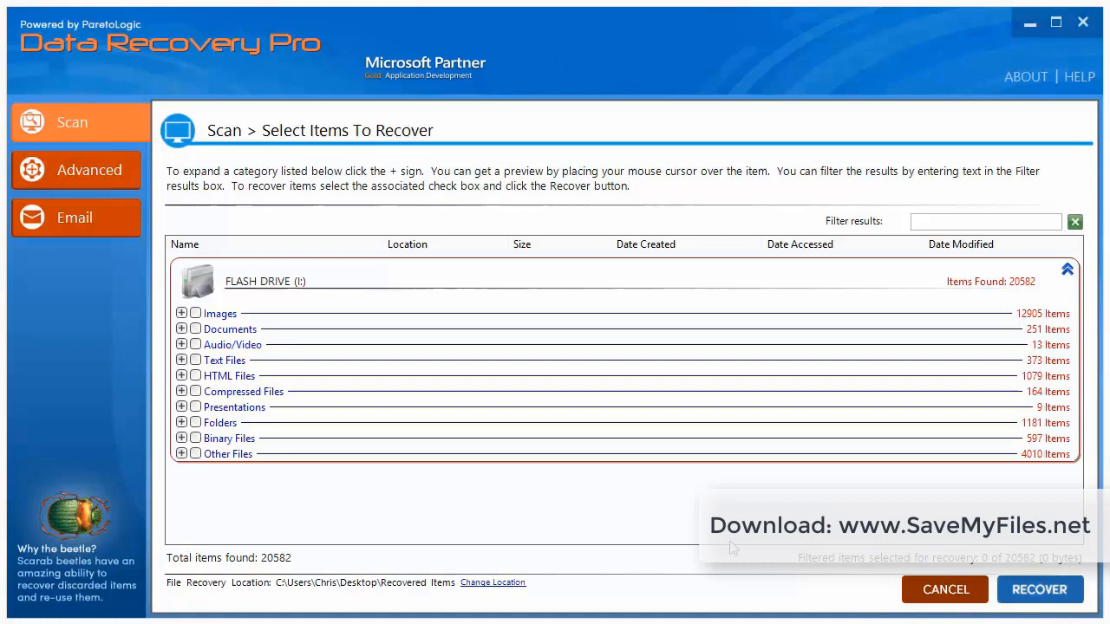
pyautogui.moveTo(716, 542)
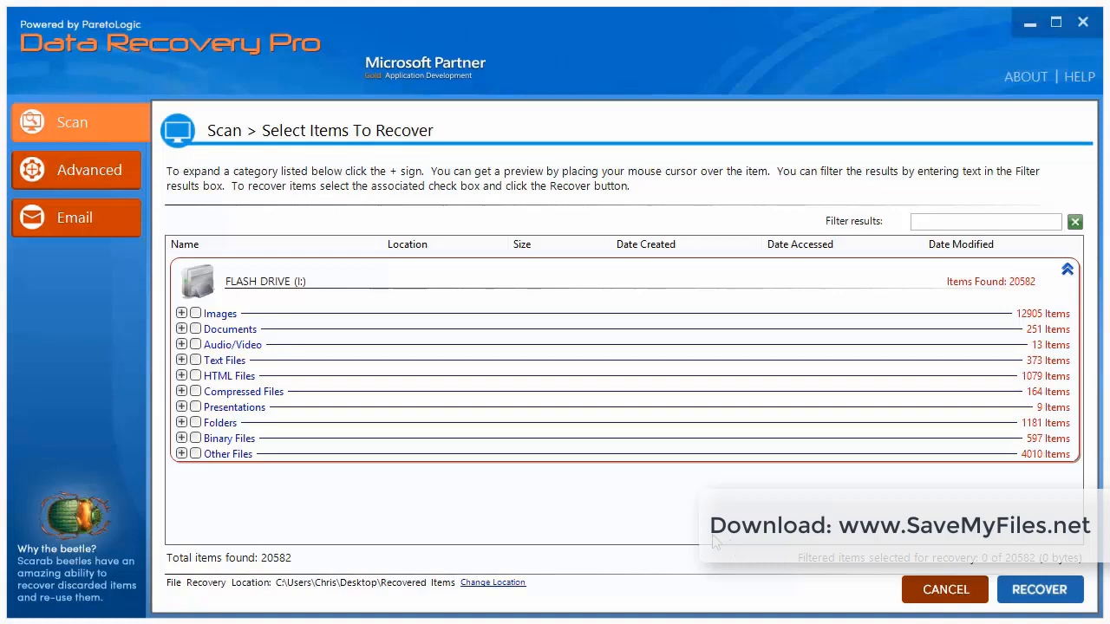
pyautogui.moveTo(533, 542)
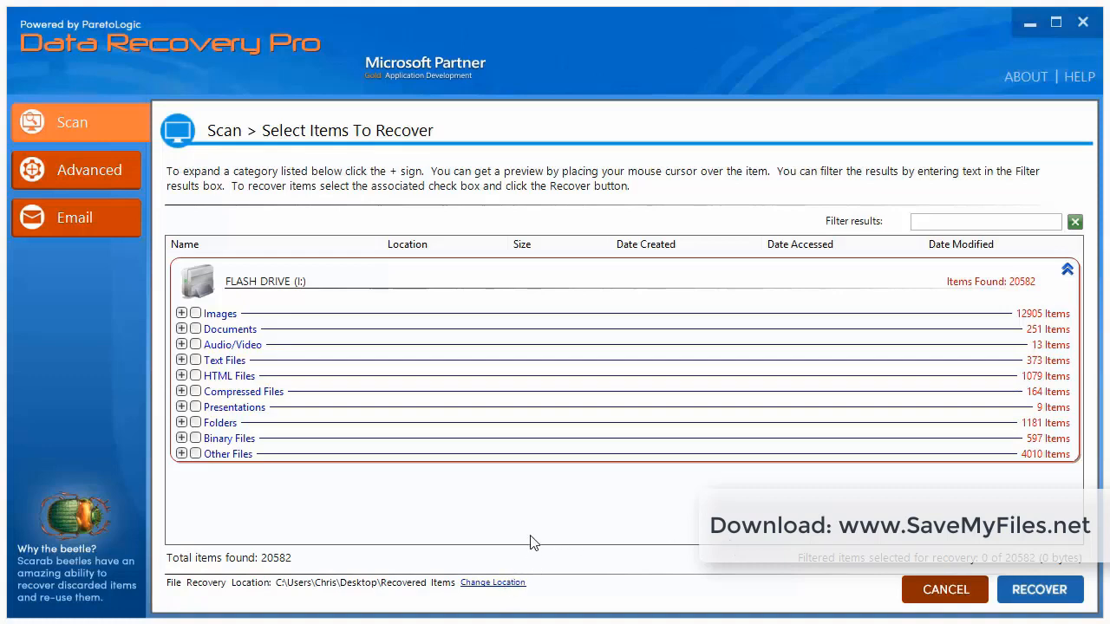
pyautogui.moveTo(144, 411)
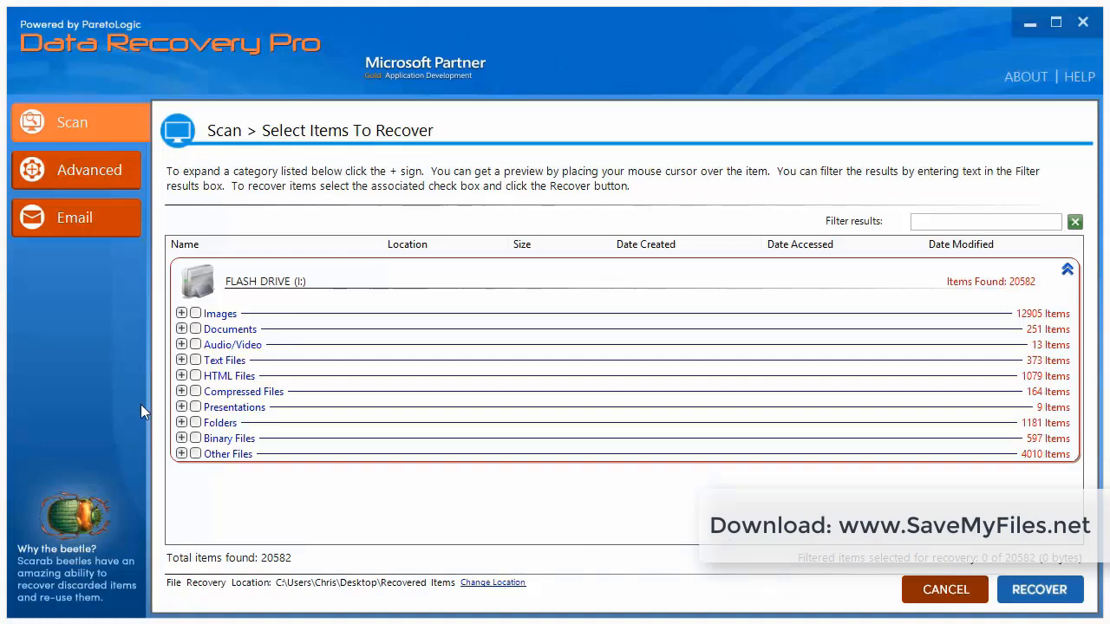
pyautogui.moveTo(93, 350)
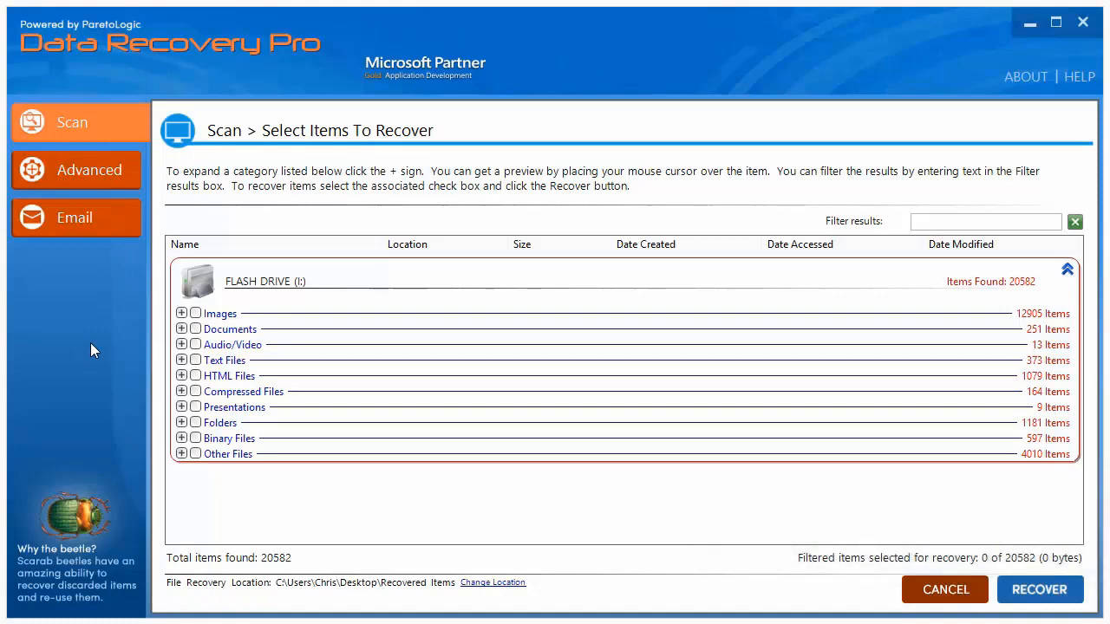